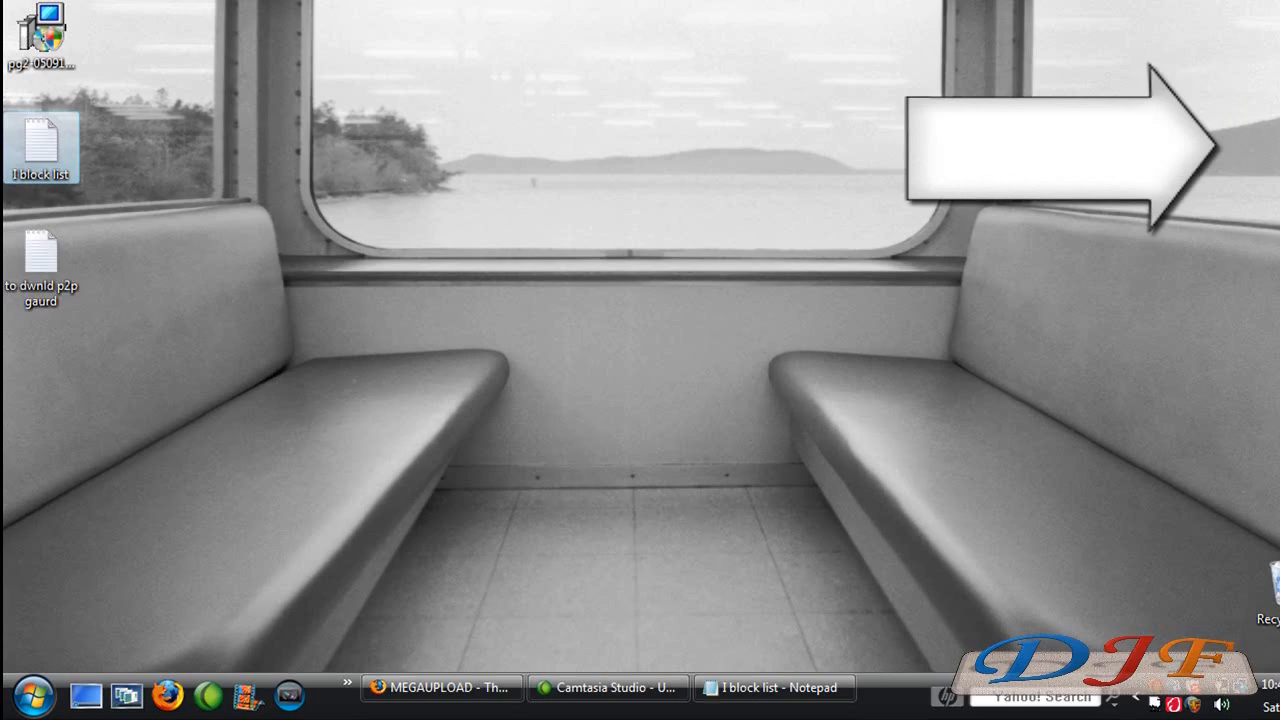
{"action": "mouse_move", "coordinate": [1145, 225]}
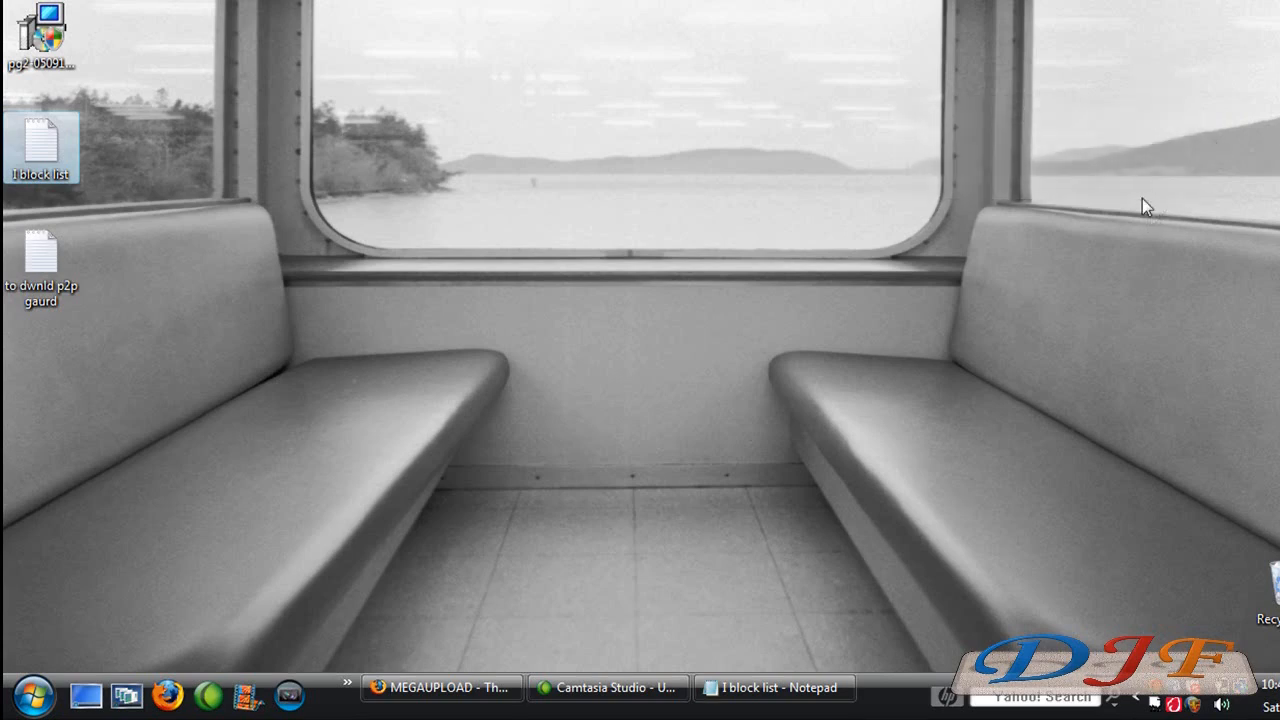
{"action": "mouse_move", "coordinate": [1183, 188]}
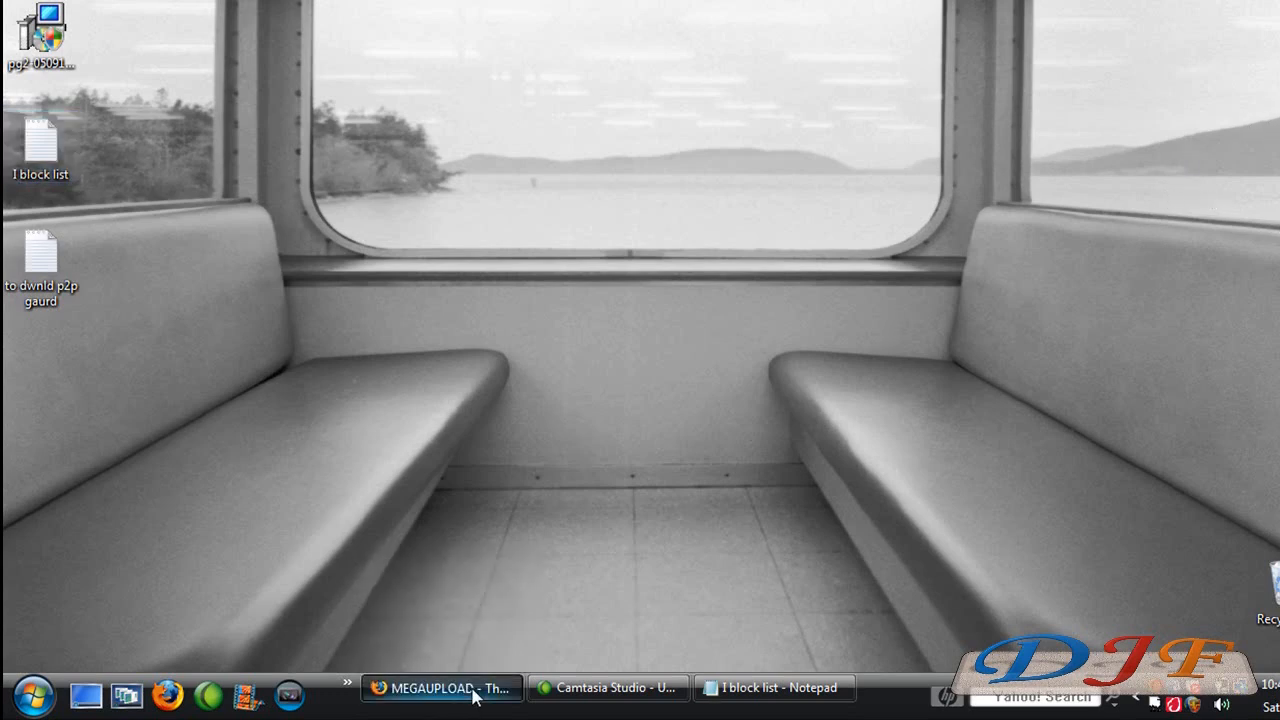
Restore the Firefox MegaUpload download page showing the verification code.
{"action": "left_click", "coordinate": [441, 687]}
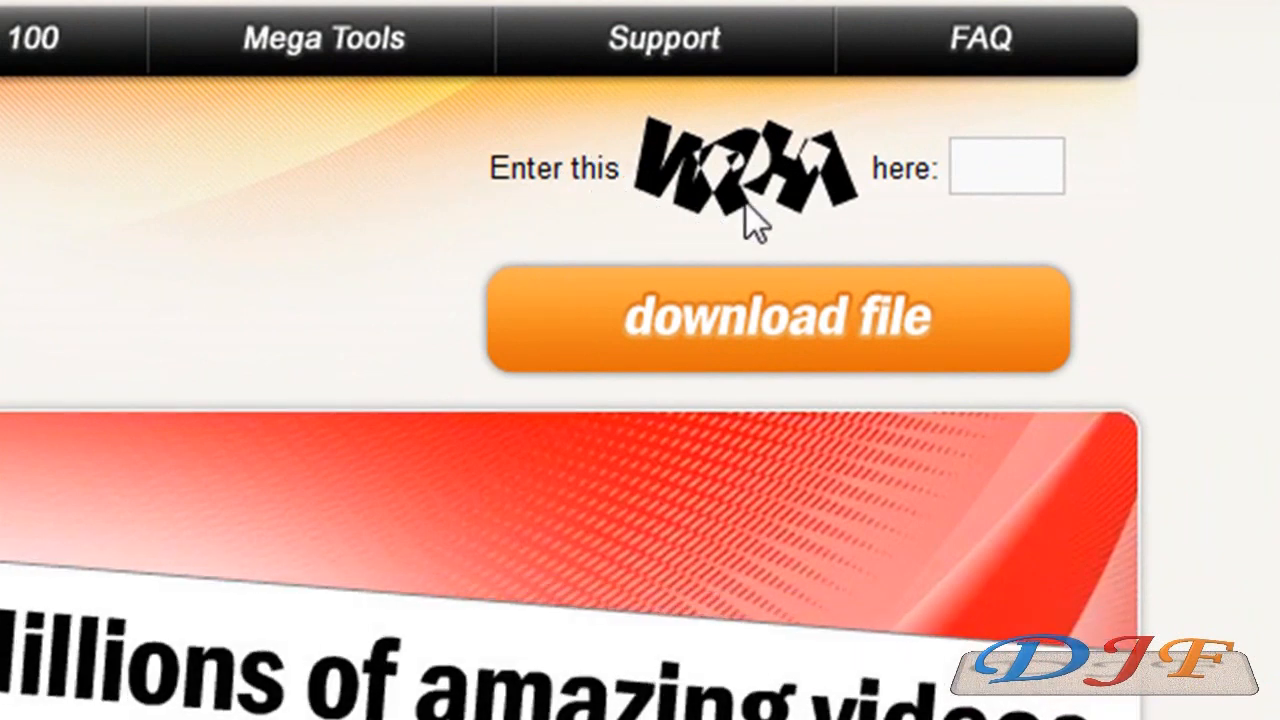
{"action": "left_click", "coordinate": [1008, 166]}
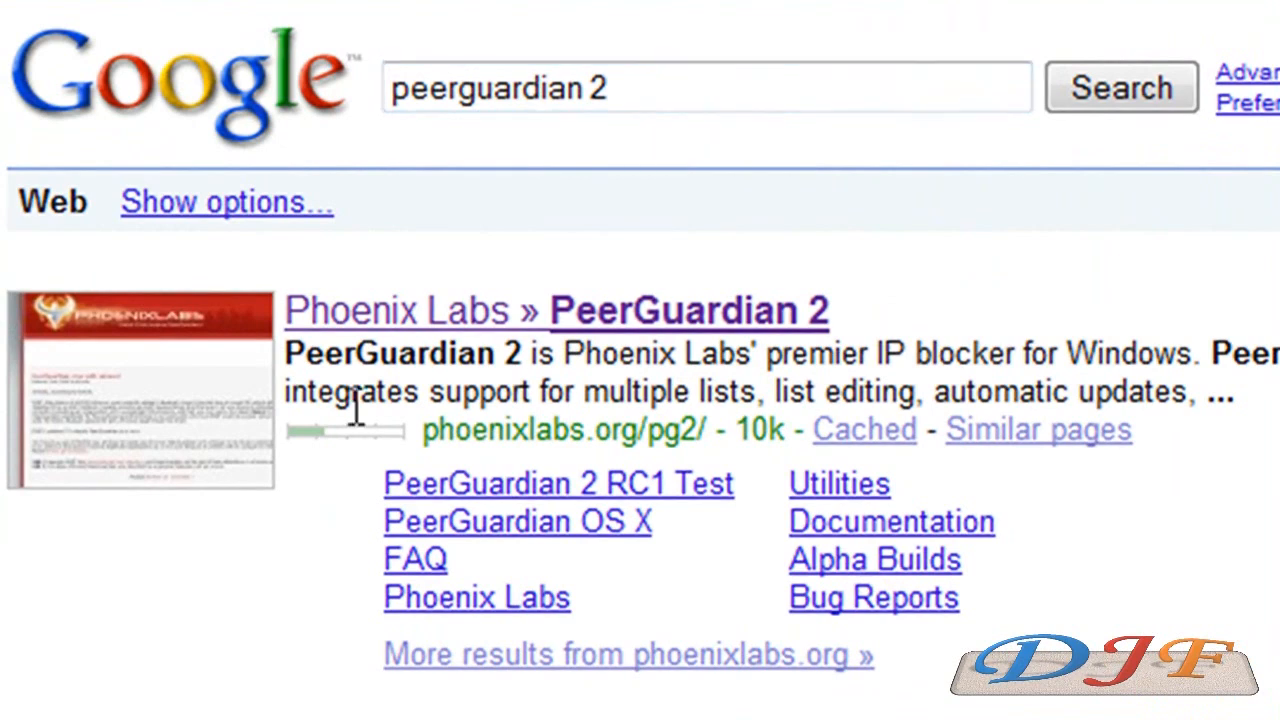
{"action": "mouse_move", "coordinate": [495, 330]}
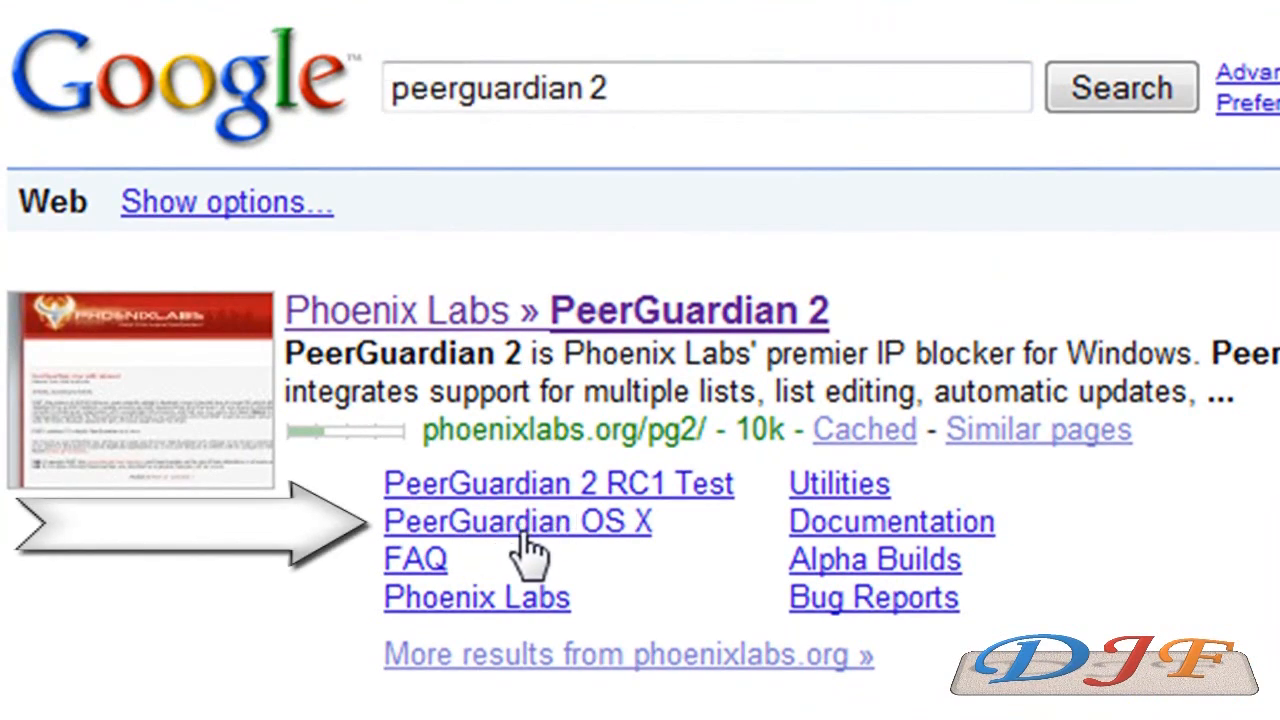
{"action": "mouse_move", "coordinate": [620, 570]}
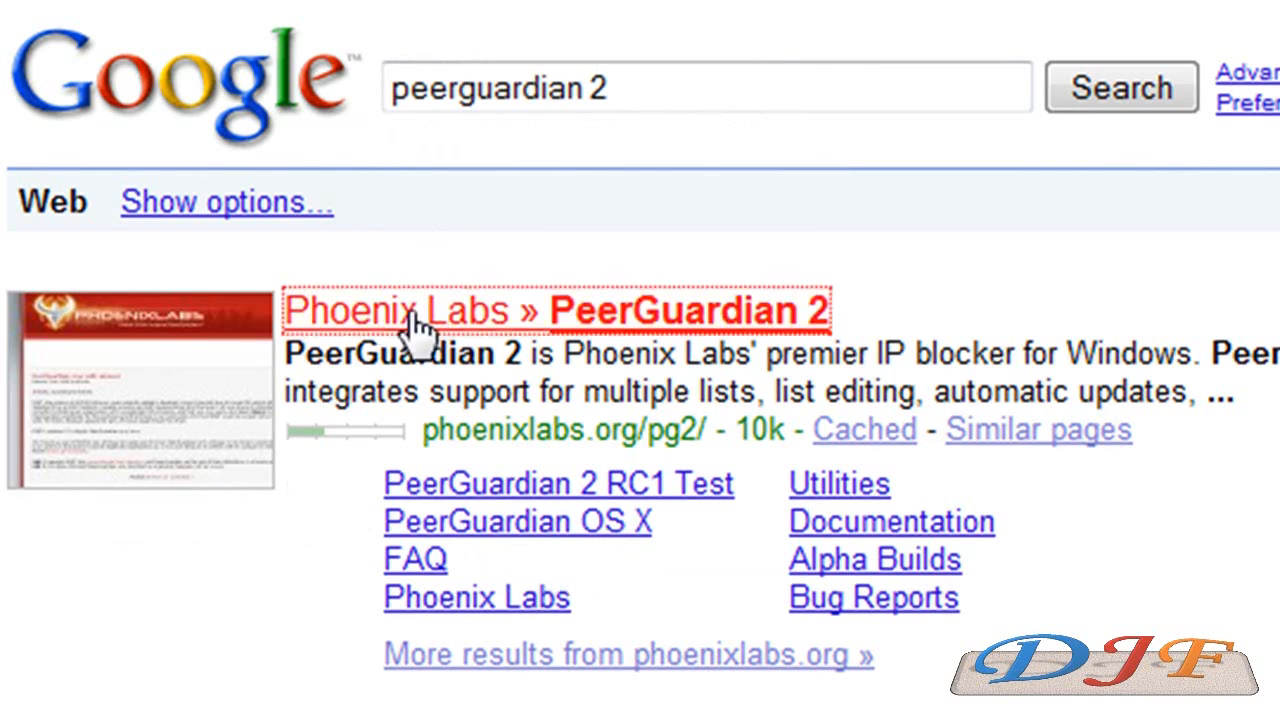
Open the Phoenix Labs PeerGuardian 2 page and pick the PG2 rc1 download for Vista/Windows 7.
{"action": "left_click", "coordinate": [420, 320]}
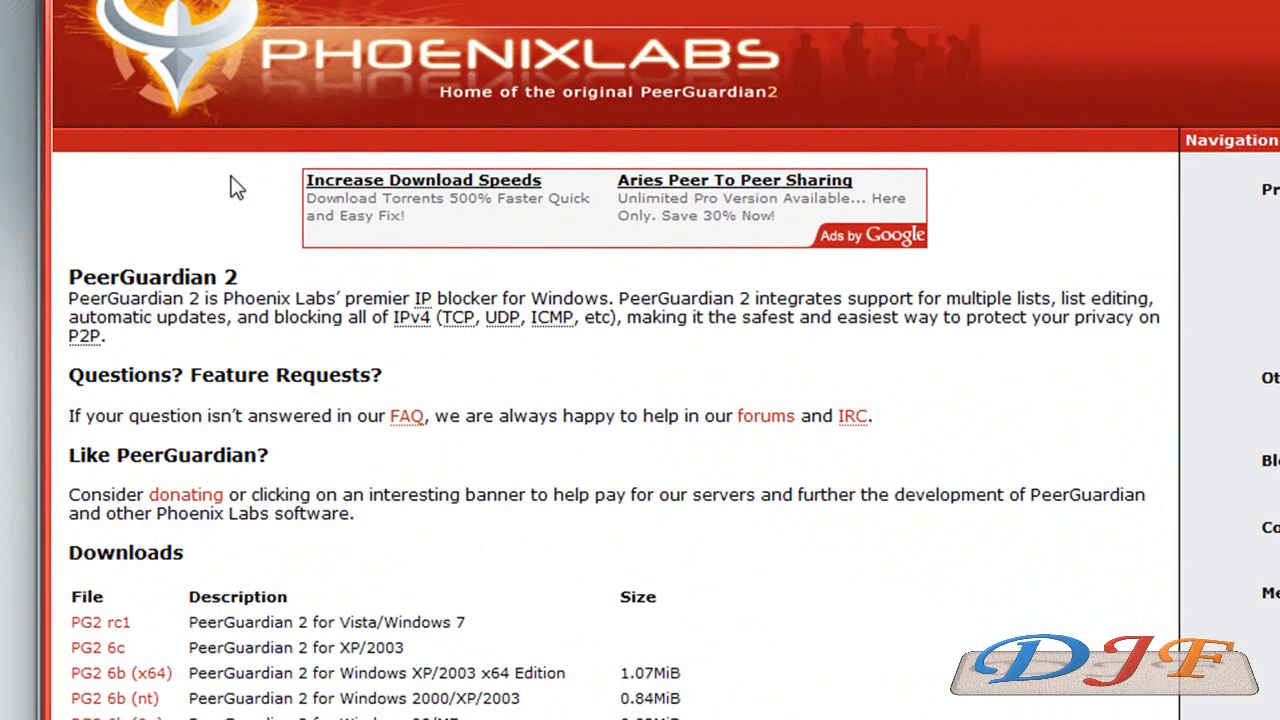
{"action": "scroll", "scroll_direction": "down", "scroll_amount": 3}
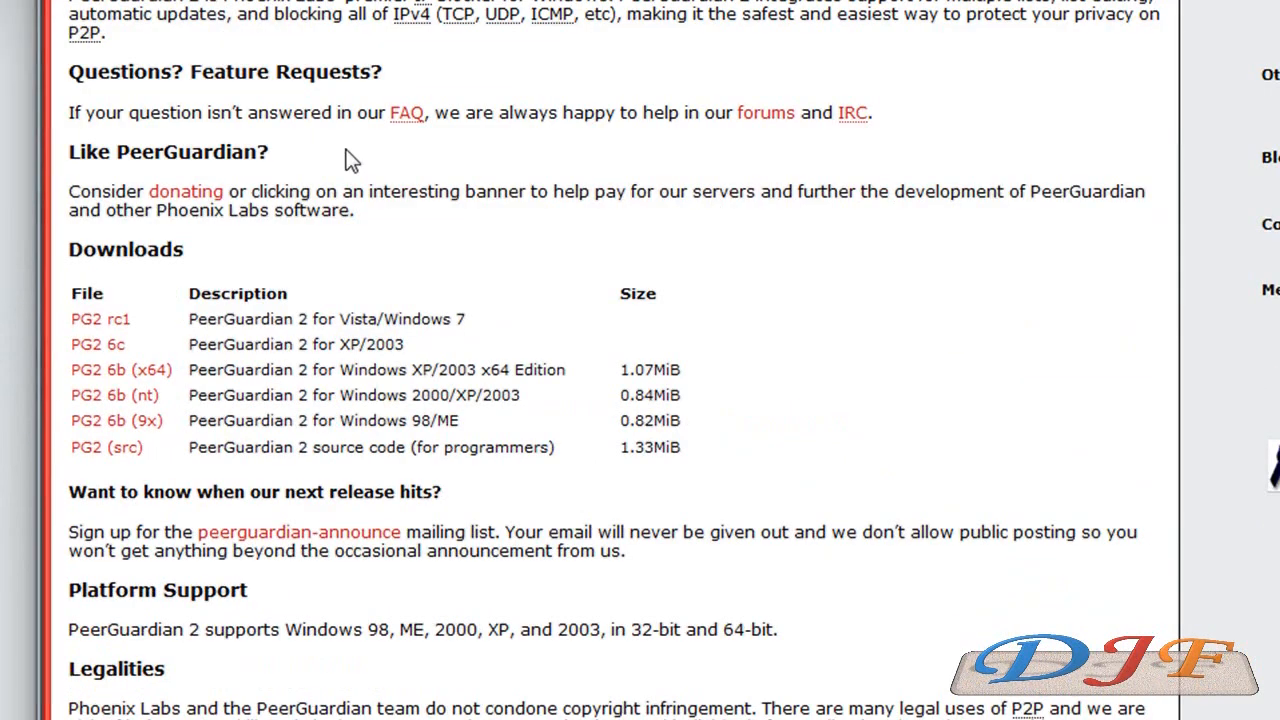
{"action": "mouse_move", "coordinate": [516, 245]}
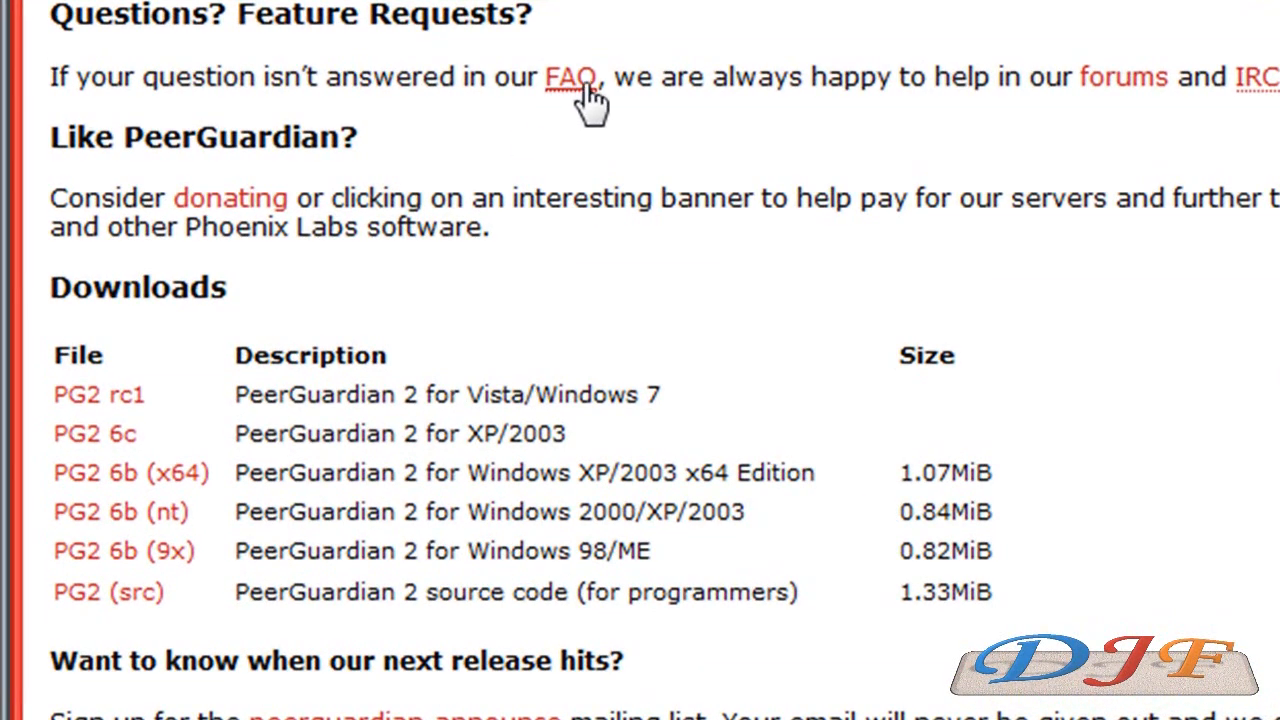
{"action": "mouse_move", "coordinate": [583, 85]}
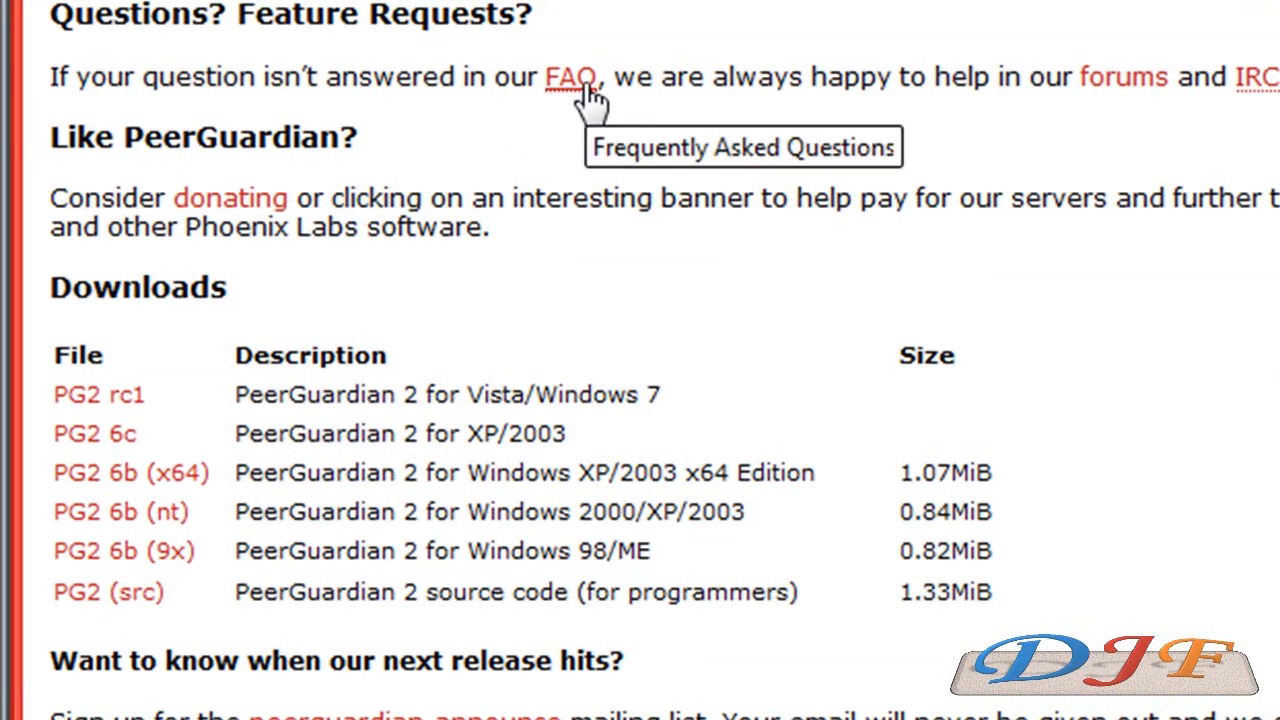
{"action": "mouse_move", "coordinate": [500, 255]}
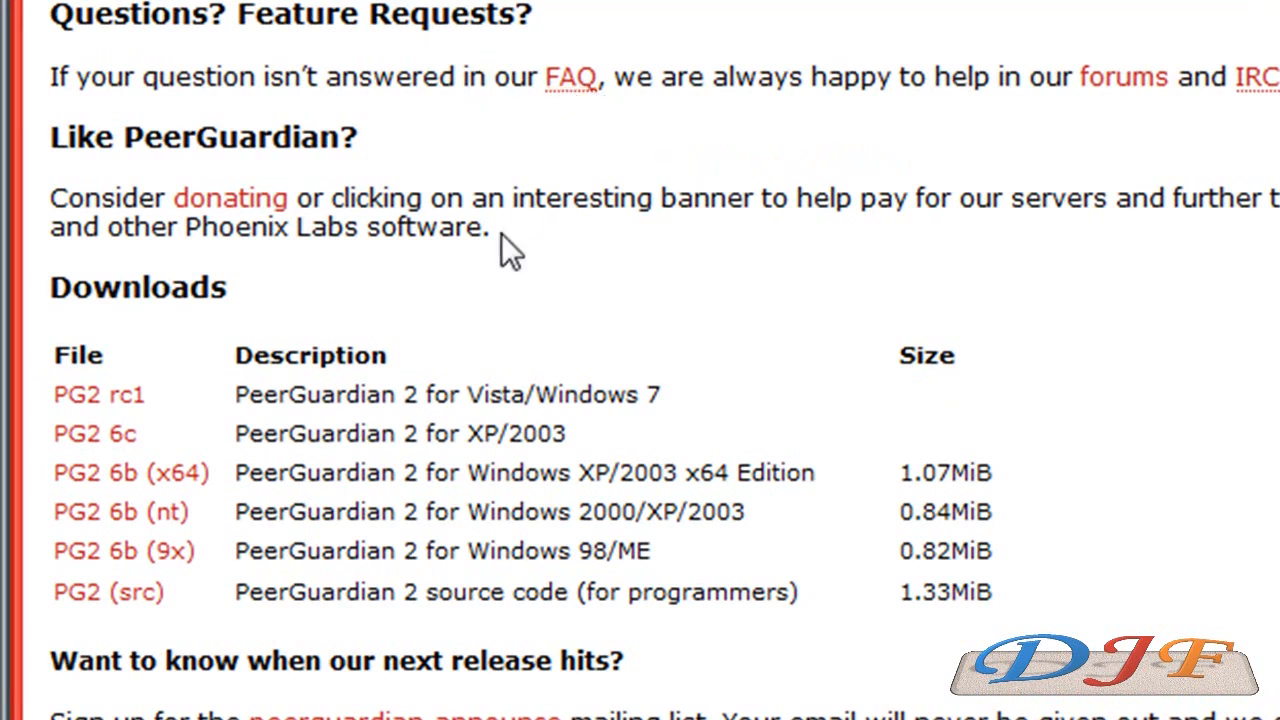
{"action": "mouse_move", "coordinate": [435, 362]}
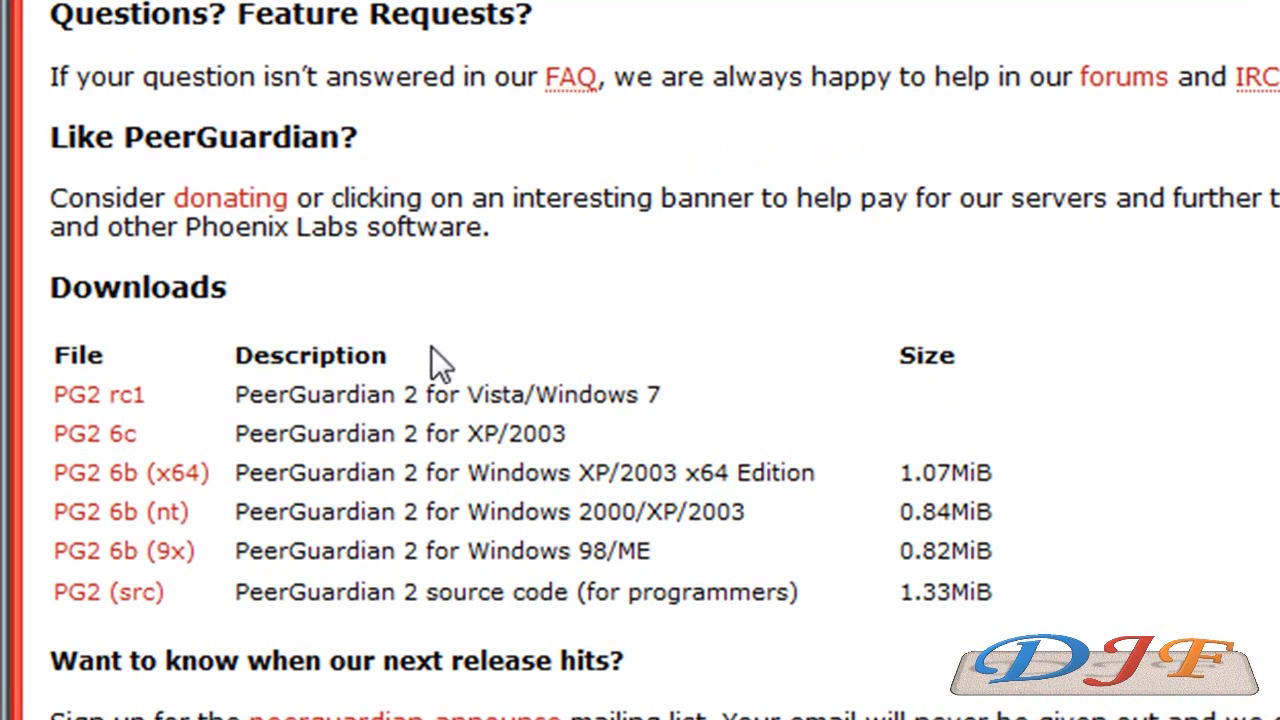
{"action": "mouse_move", "coordinate": [210, 328]}
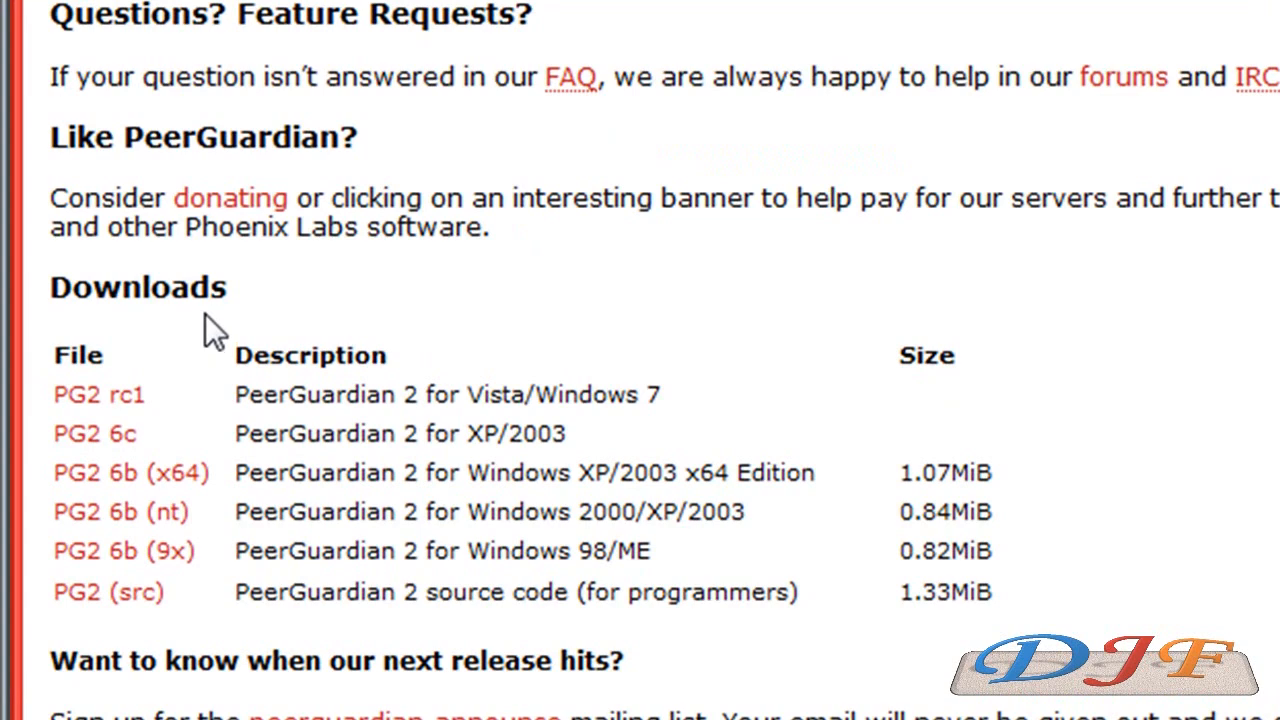
{"action": "mouse_move", "coordinate": [100, 409]}
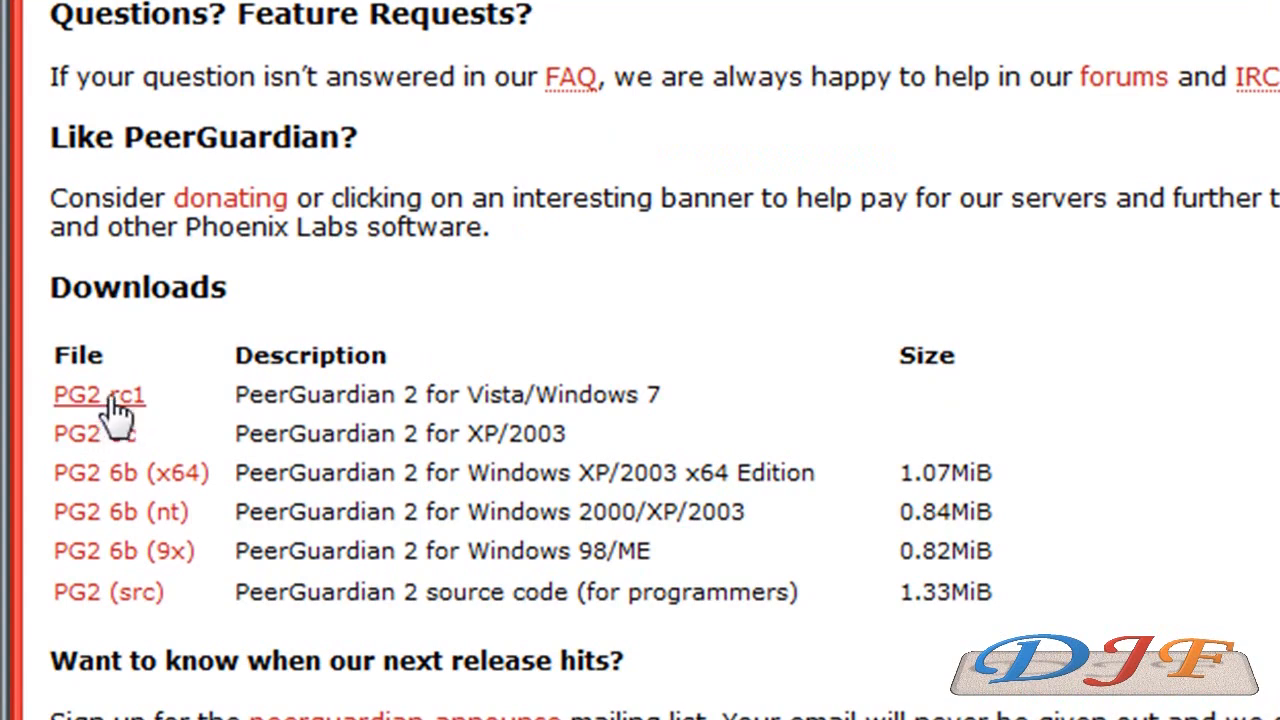
{"action": "left_click", "coordinate": [101, 395]}
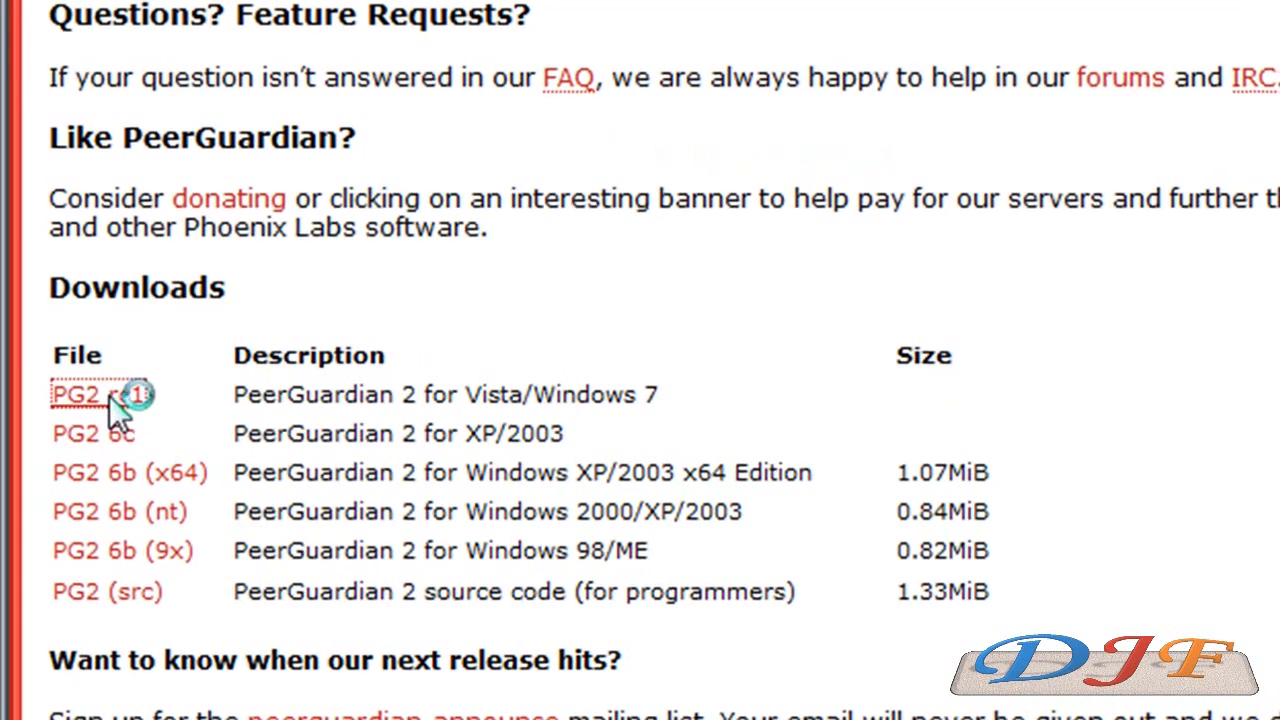
Open the PeerGuardian 2 RC1 Test page and look over its pg2-rc1-test2.exe installer offer.
{"action": "left_click", "coordinate": [72, 395]}
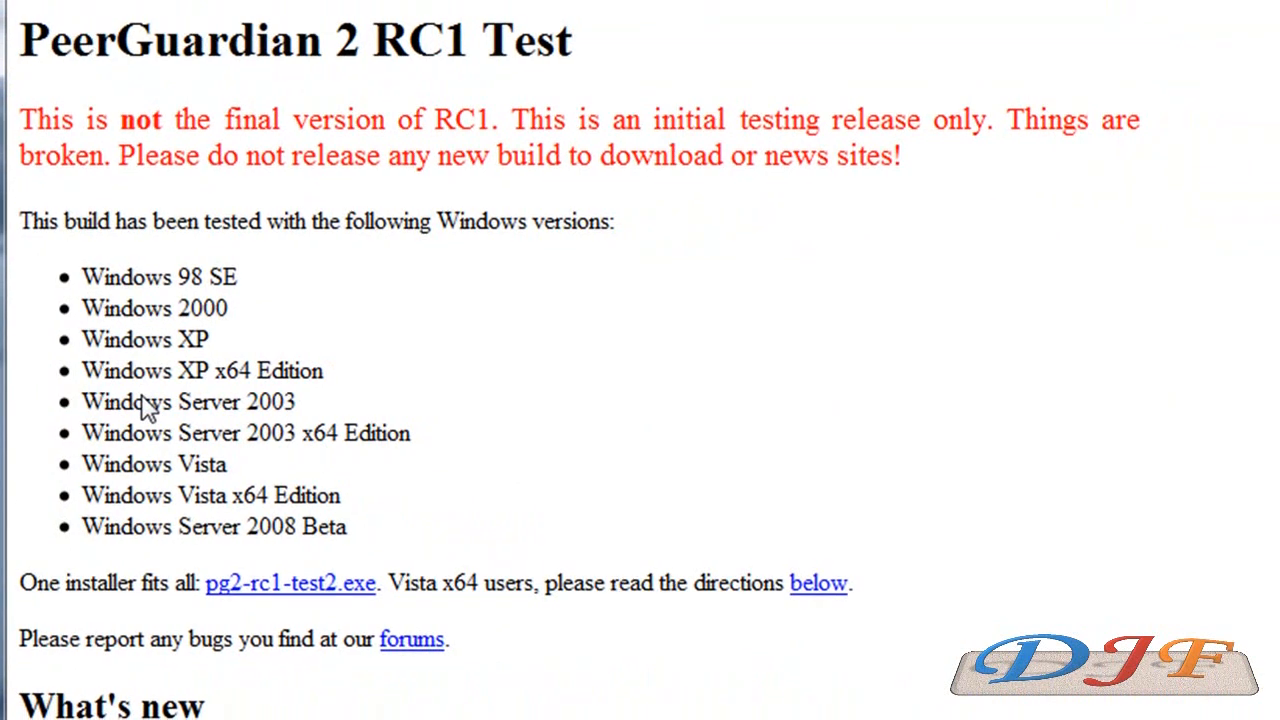
{"action": "mouse_move", "coordinate": [222, 221]}
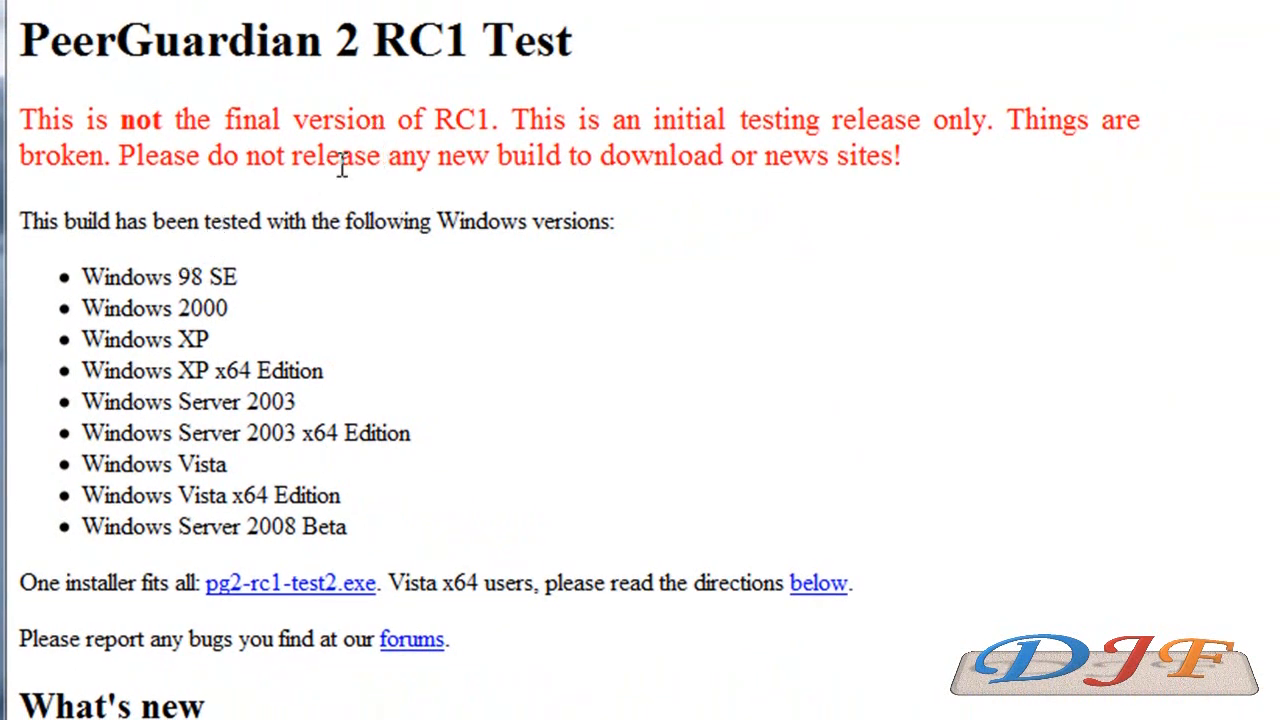
{"action": "mouse_move", "coordinate": [316, 253]}
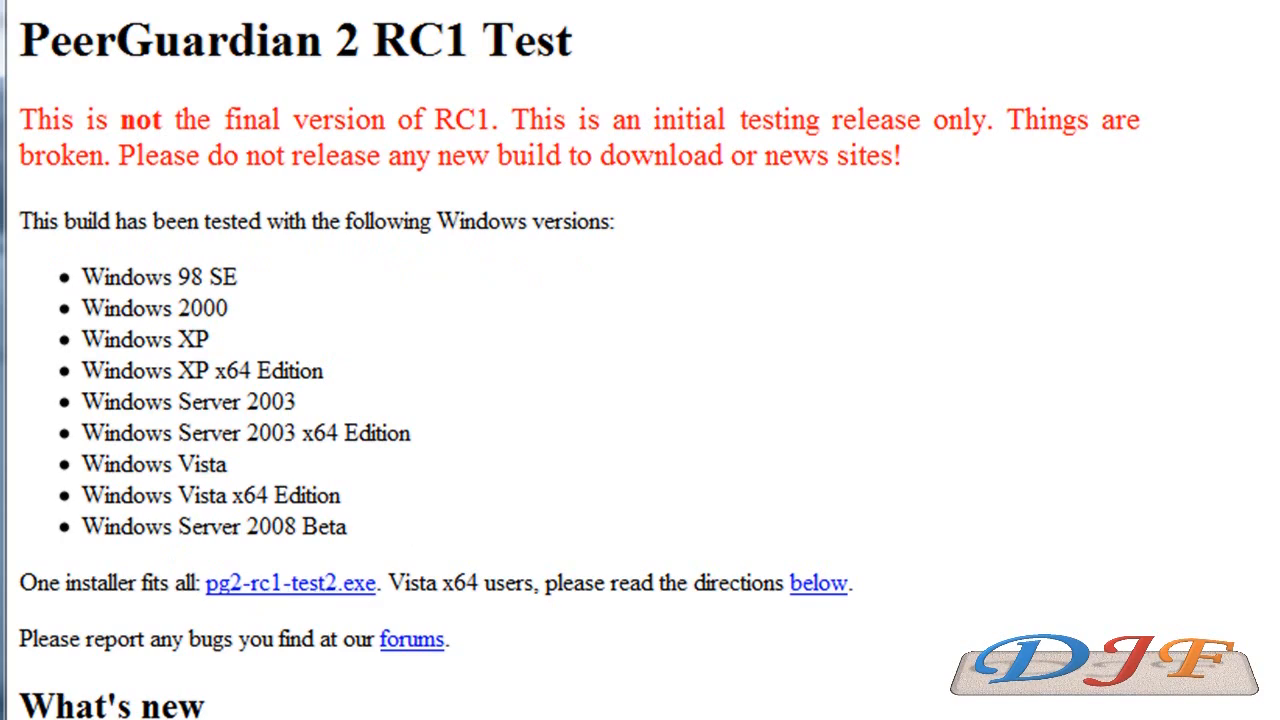
{"action": "scroll", "scroll_direction": "down", "scroll_amount": 3}
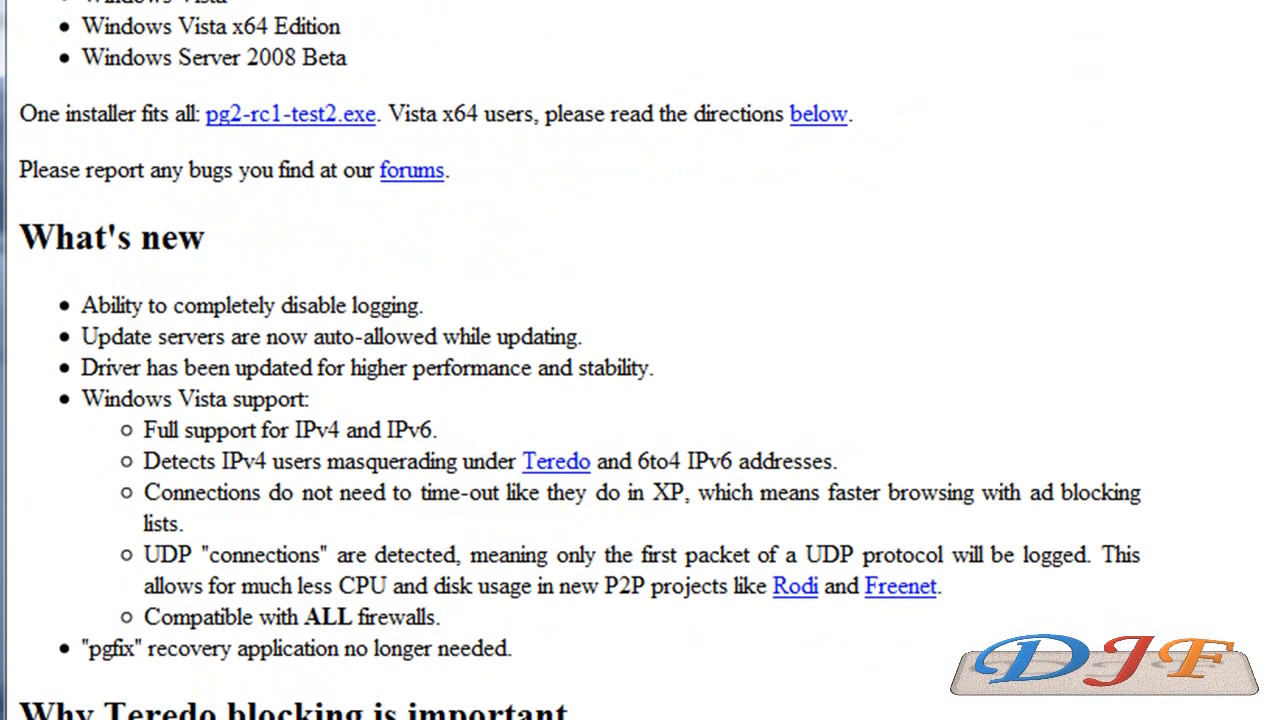
{"action": "scroll", "scroll_direction": "down", "scroll_amount": 3}
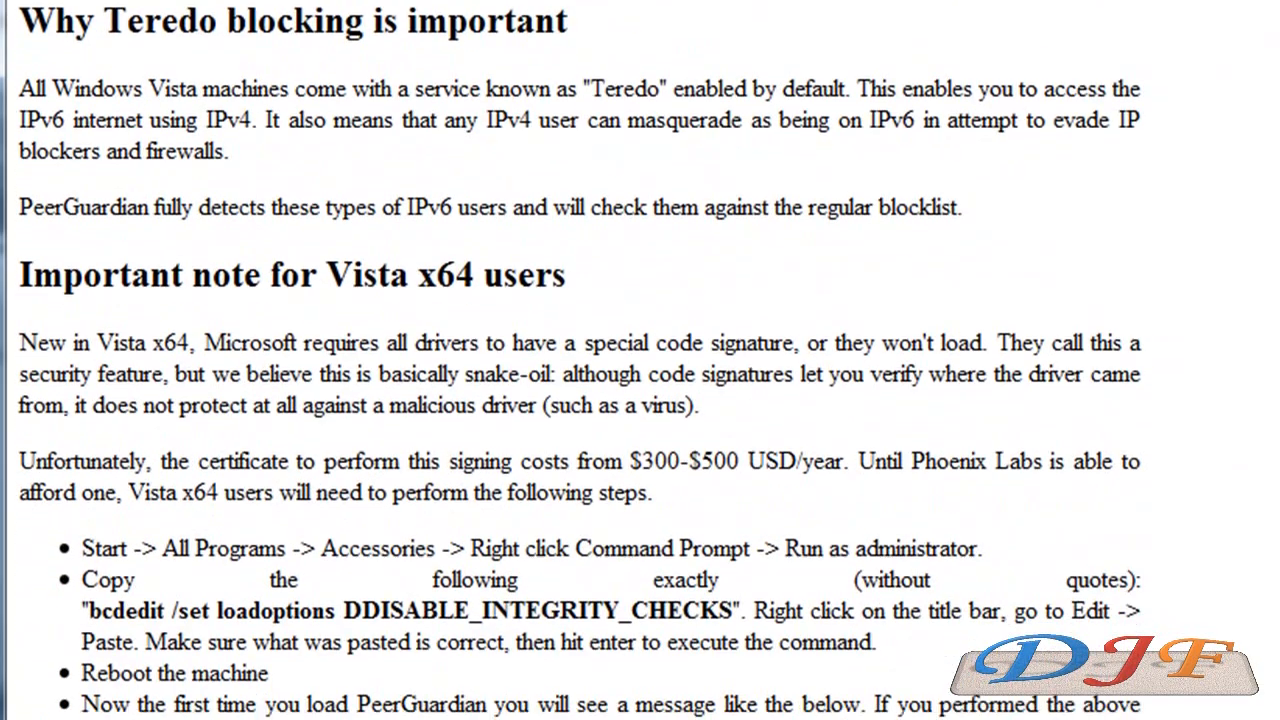
{"action": "scroll", "scroll_direction": "up", "scroll_amount": 3}
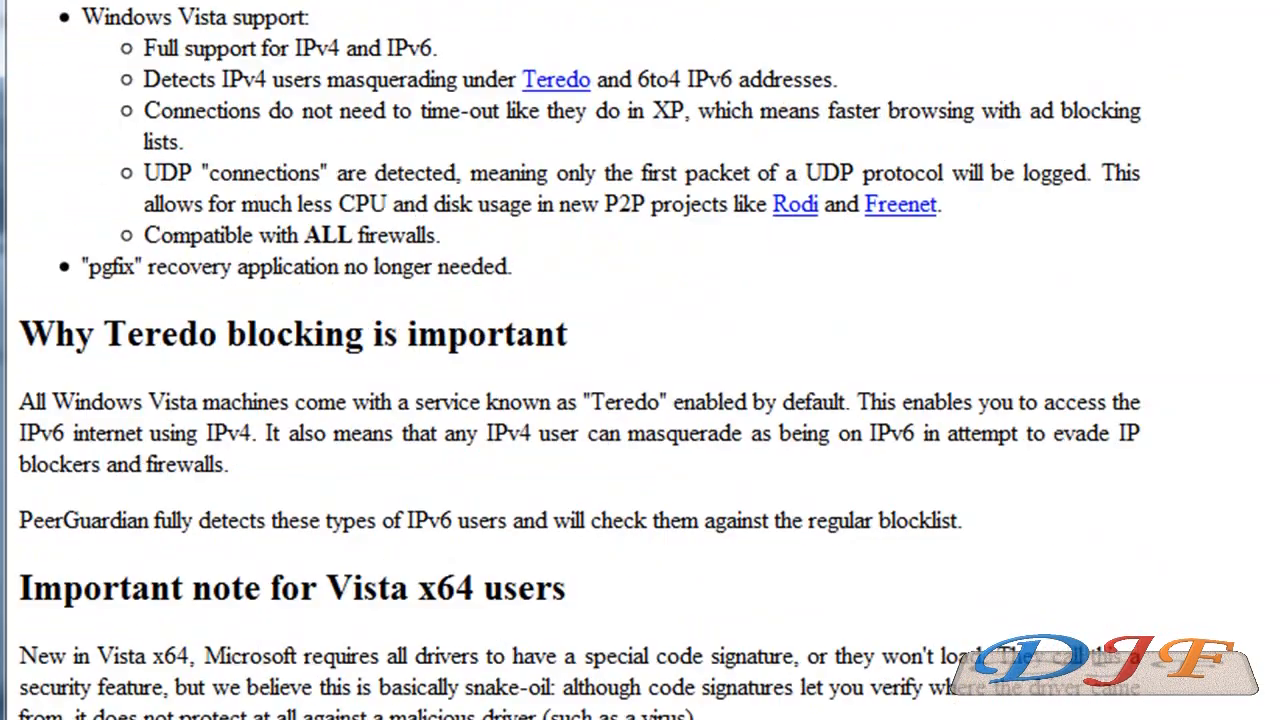
{"action": "scroll", "scroll_direction": "up", "scroll_amount": 3}
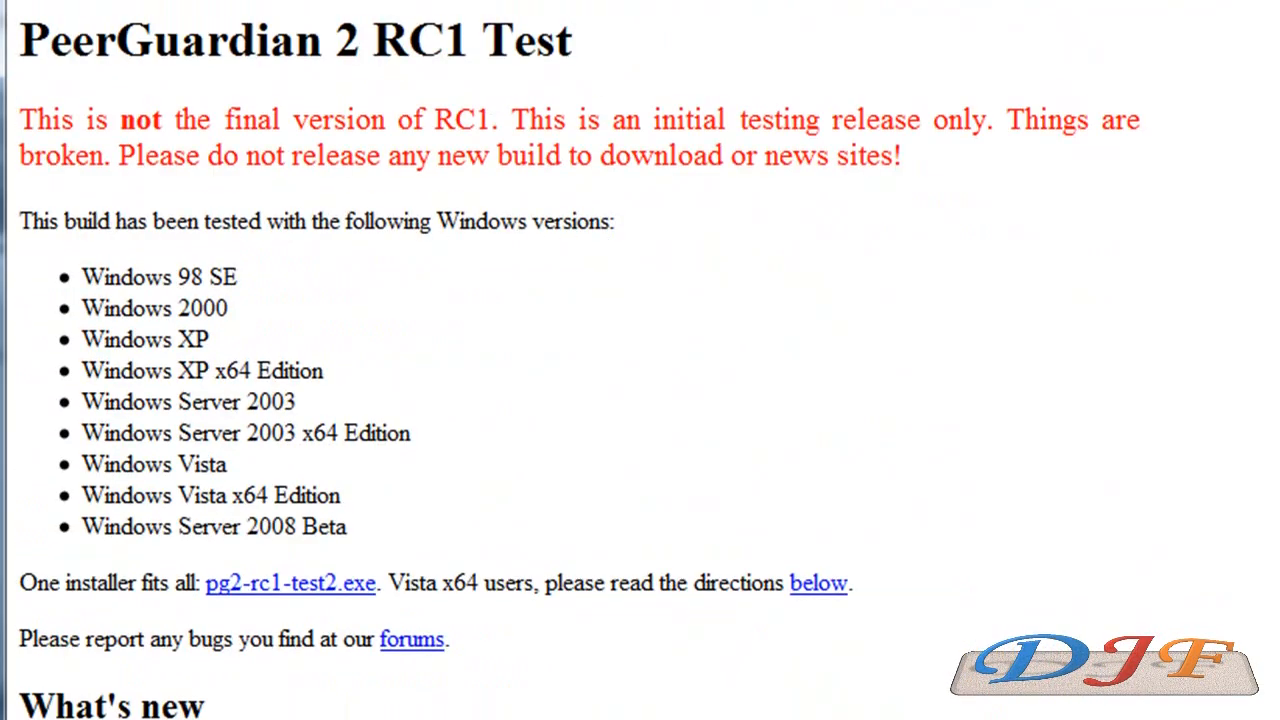
{"action": "mouse_move", "coordinate": [198, 526]}
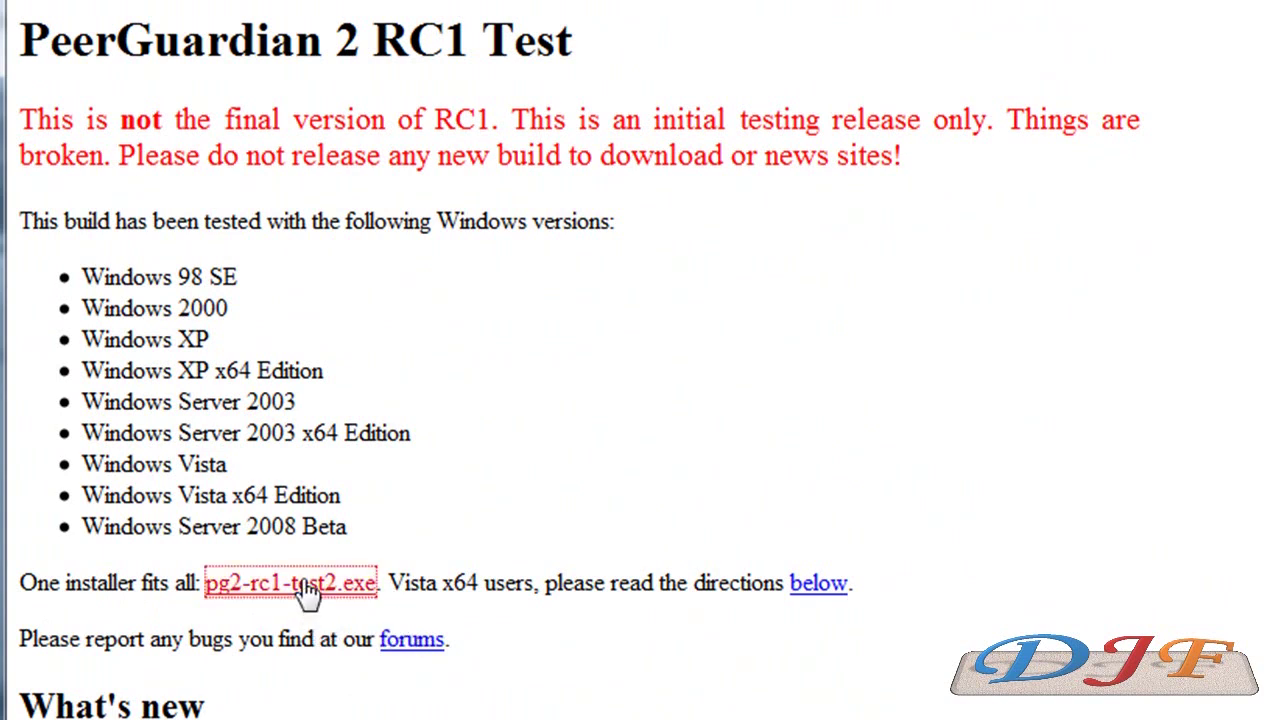
{"action": "left_click", "coordinate": [290, 584]}
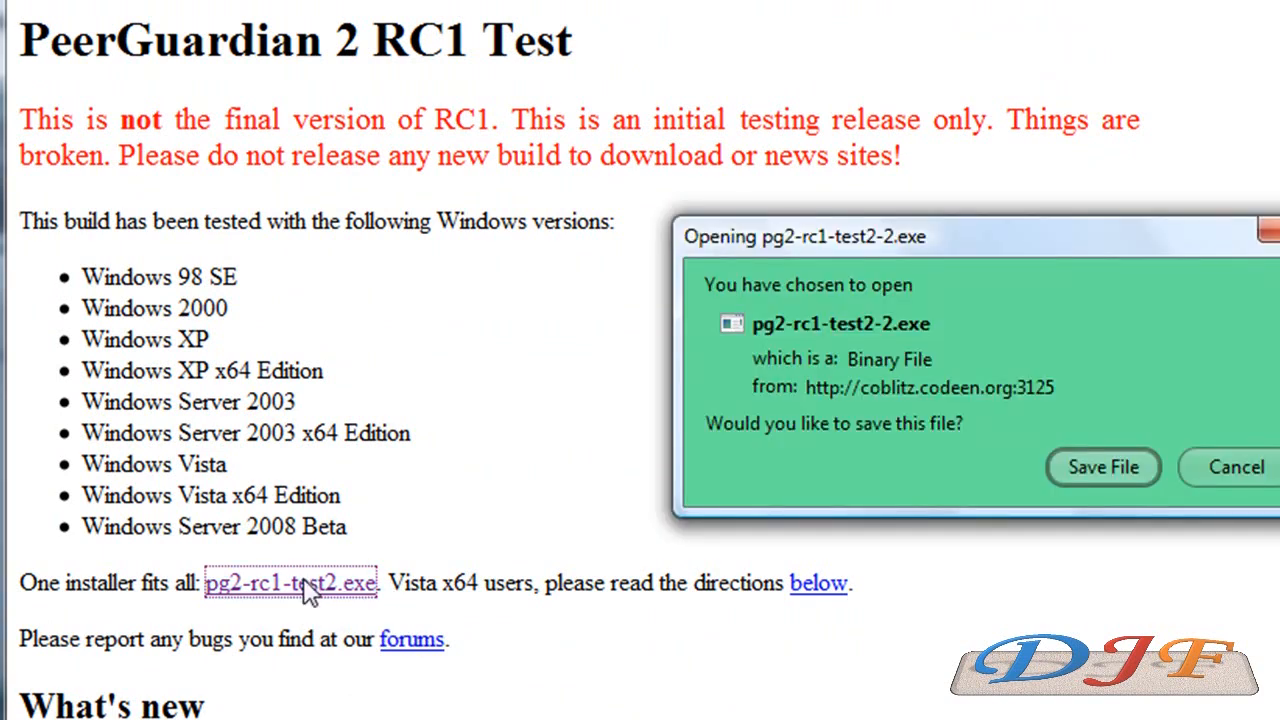
{"action": "mouse_move", "coordinate": [1098, 473]}
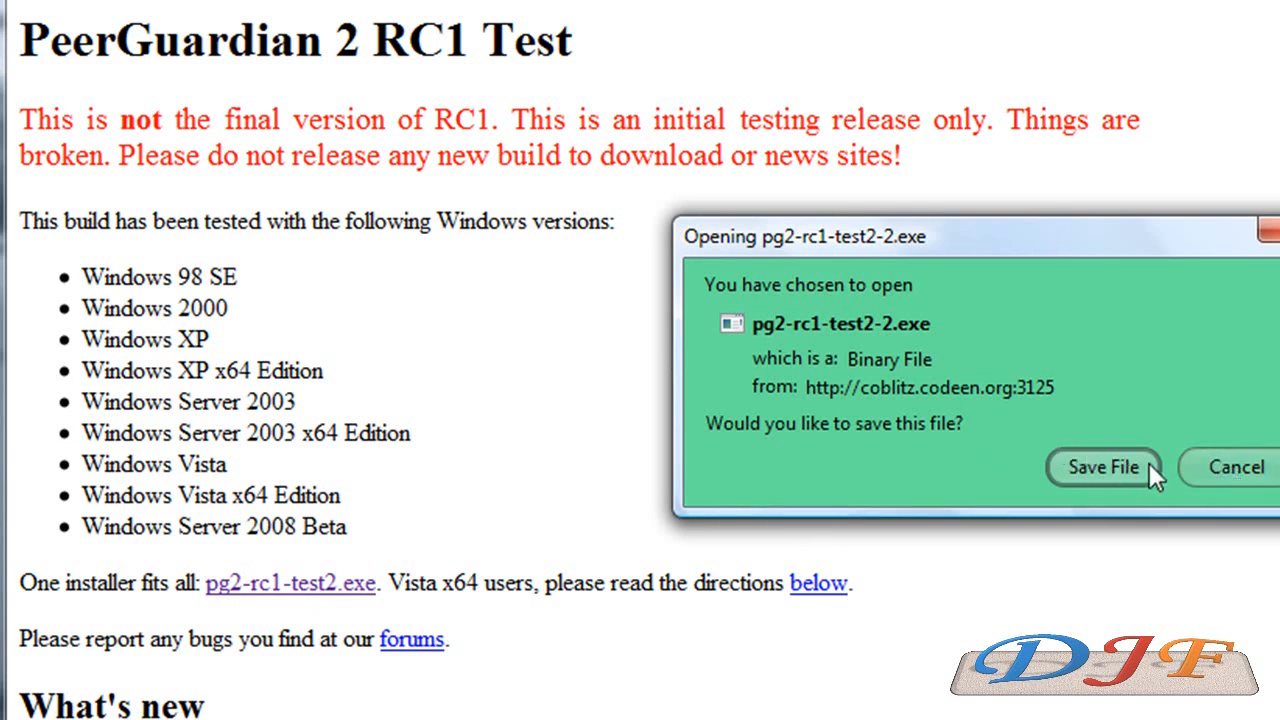
{"action": "left_click", "coordinate": [1103, 467]}
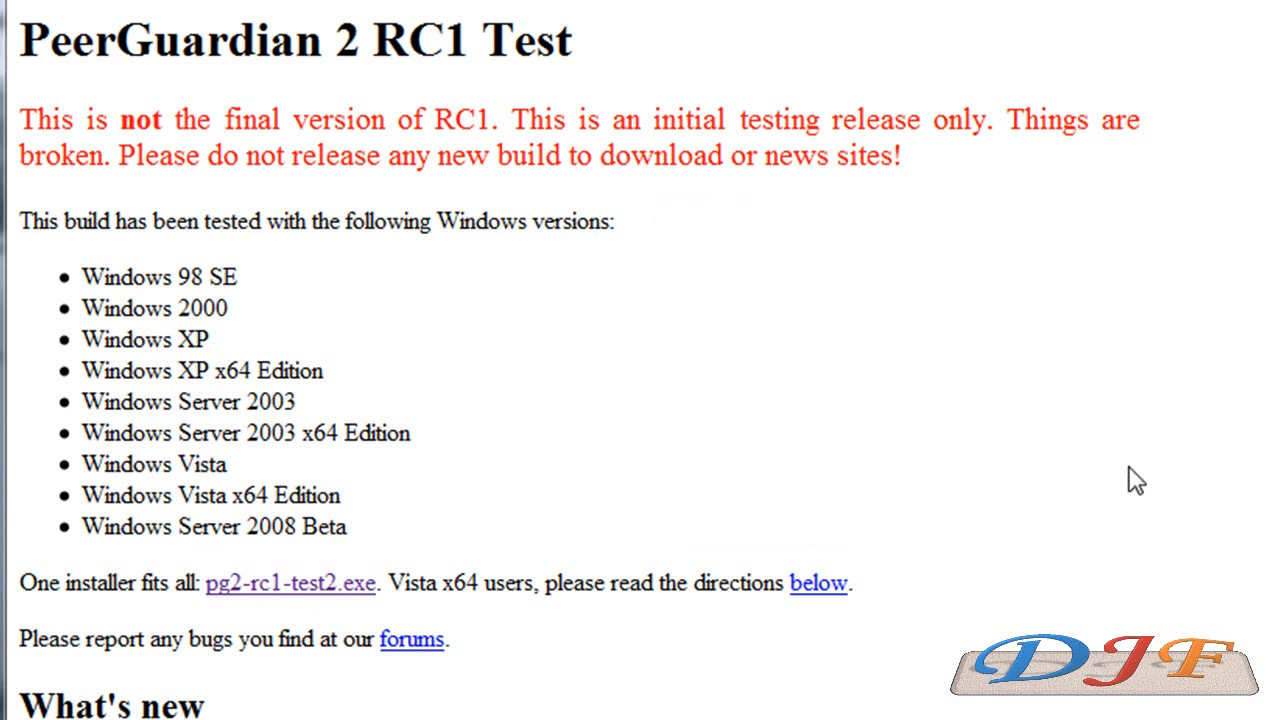
{"action": "left_click", "coordinate": [291, 584]}
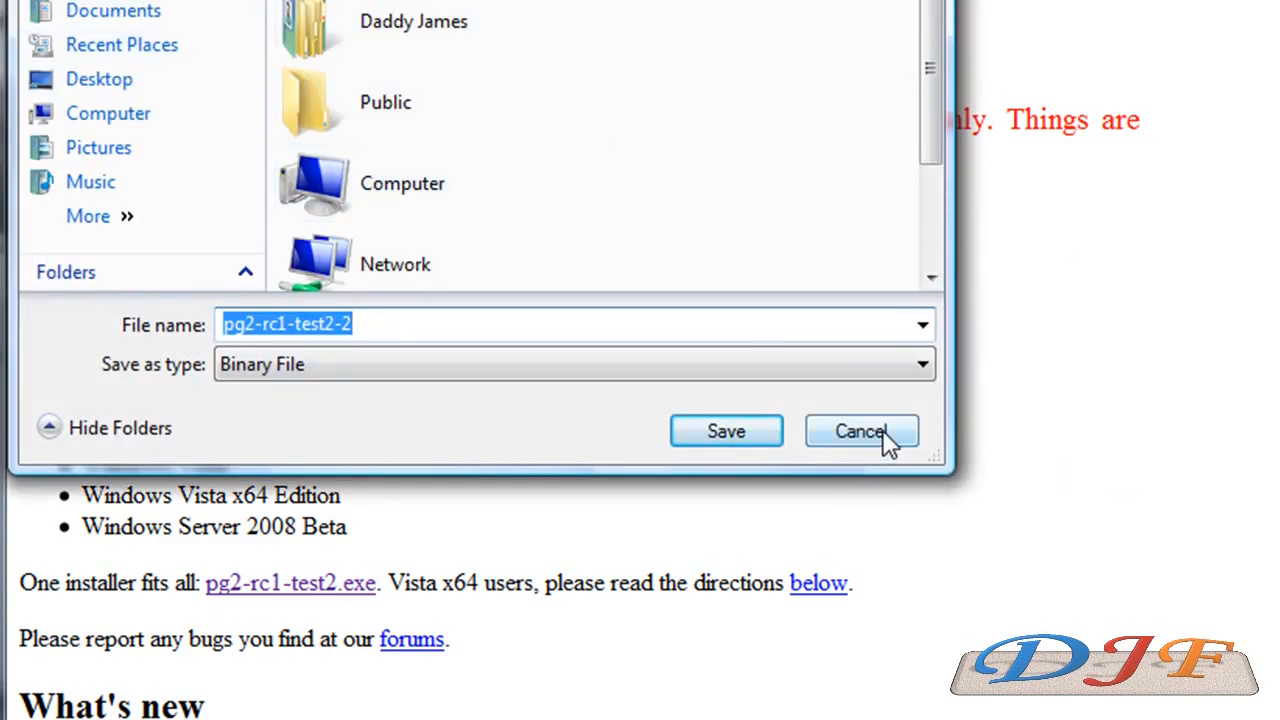
{"action": "left_click", "coordinate": [862, 431]}
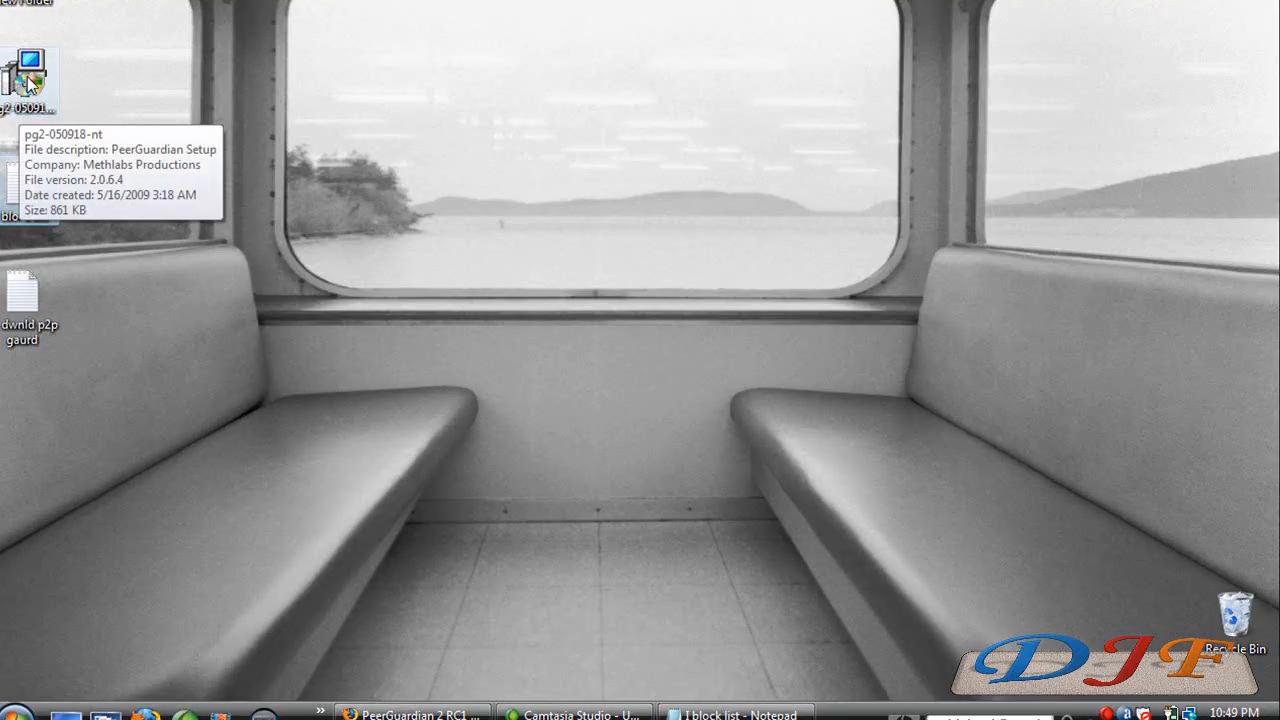
Drag the pg2-050918-nt installer icon to the centre of the desktop.
{"action": "left_click_drag", "start_coordinate": [28, 75], "coordinate": [402, 190]}
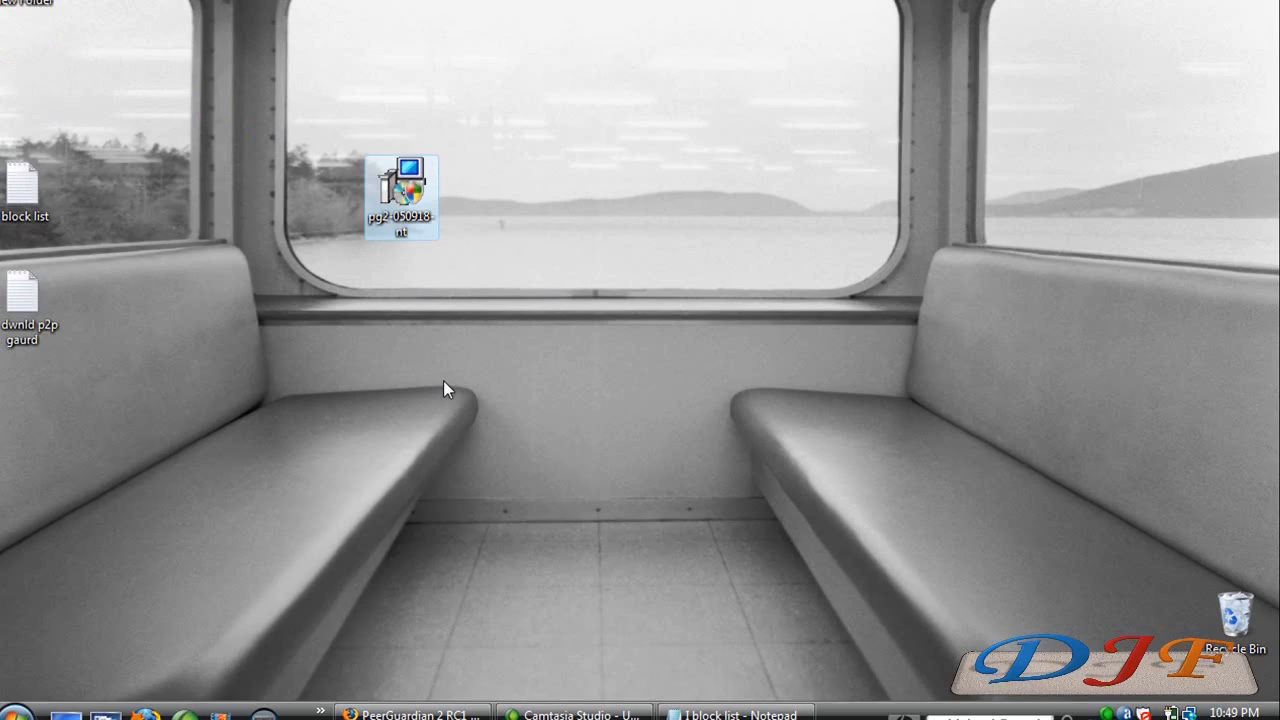
{"action": "mouse_move", "coordinate": [415, 195]}
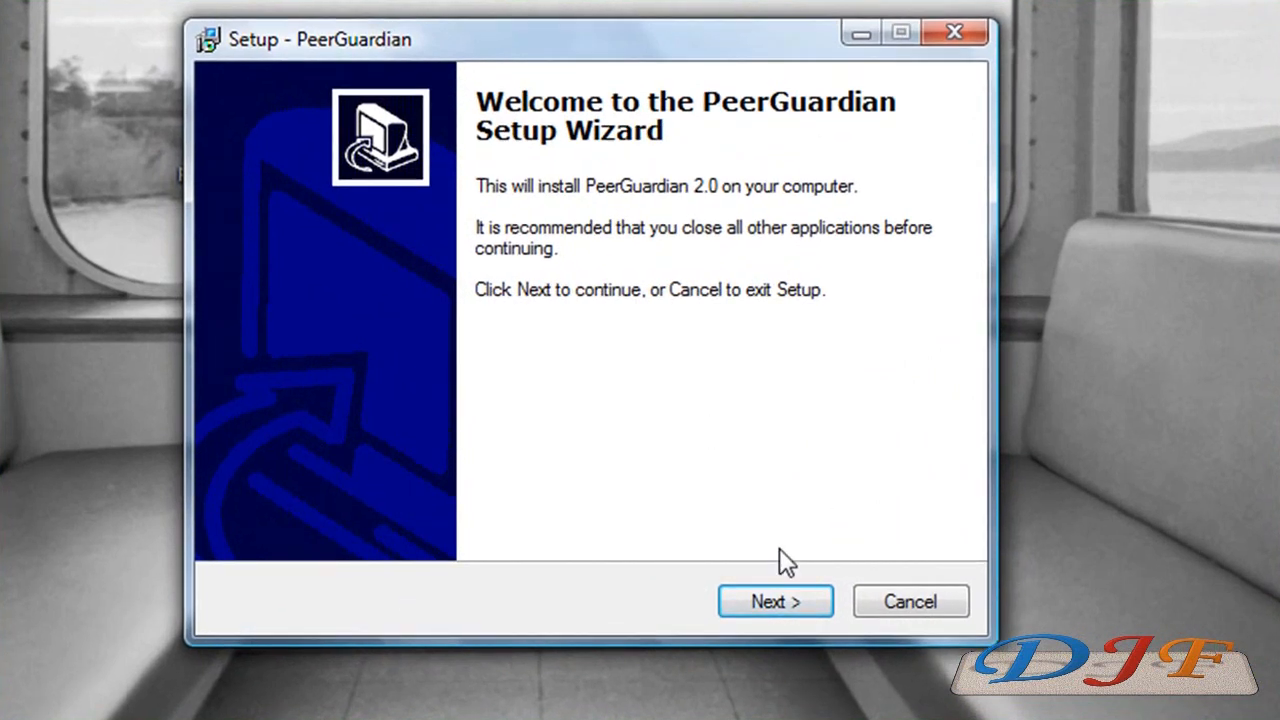
{"action": "mouse_move", "coordinate": [827, 567]}
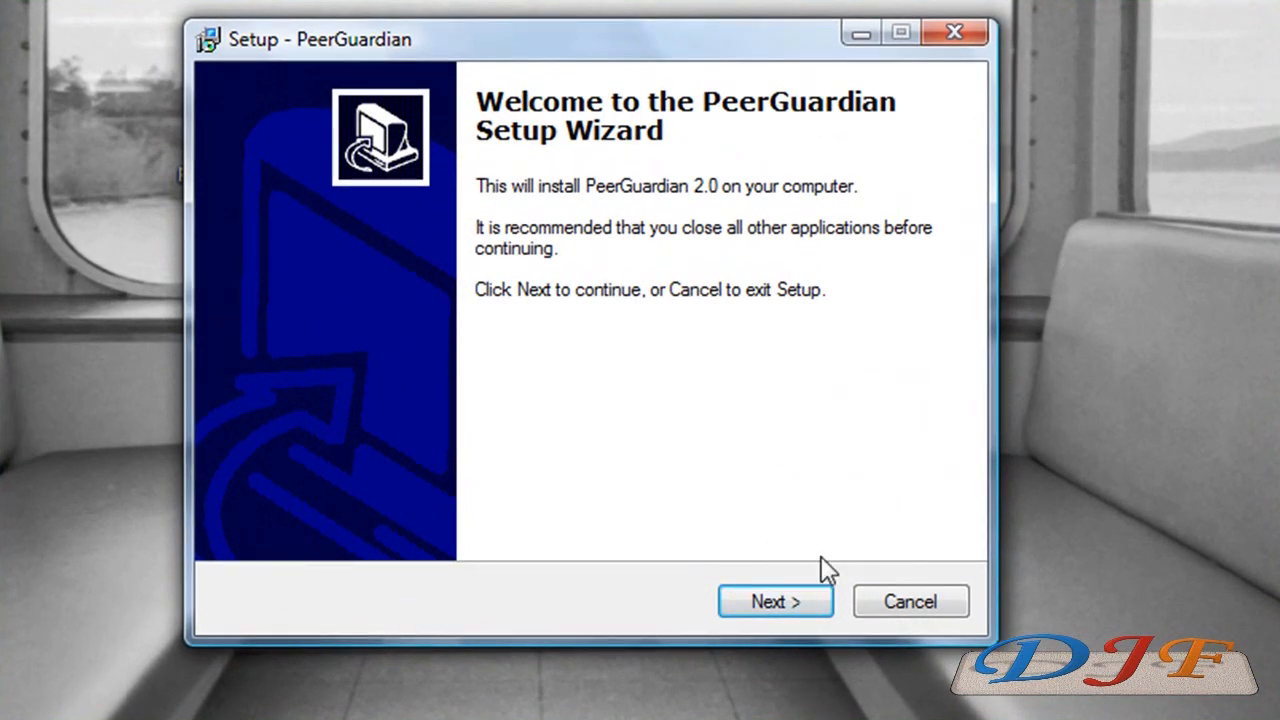
Accept the PeerGuardian license and keep 'PeerGuardian 2' as the Start Menu folder.
{"action": "left_click", "coordinate": [774, 601]}
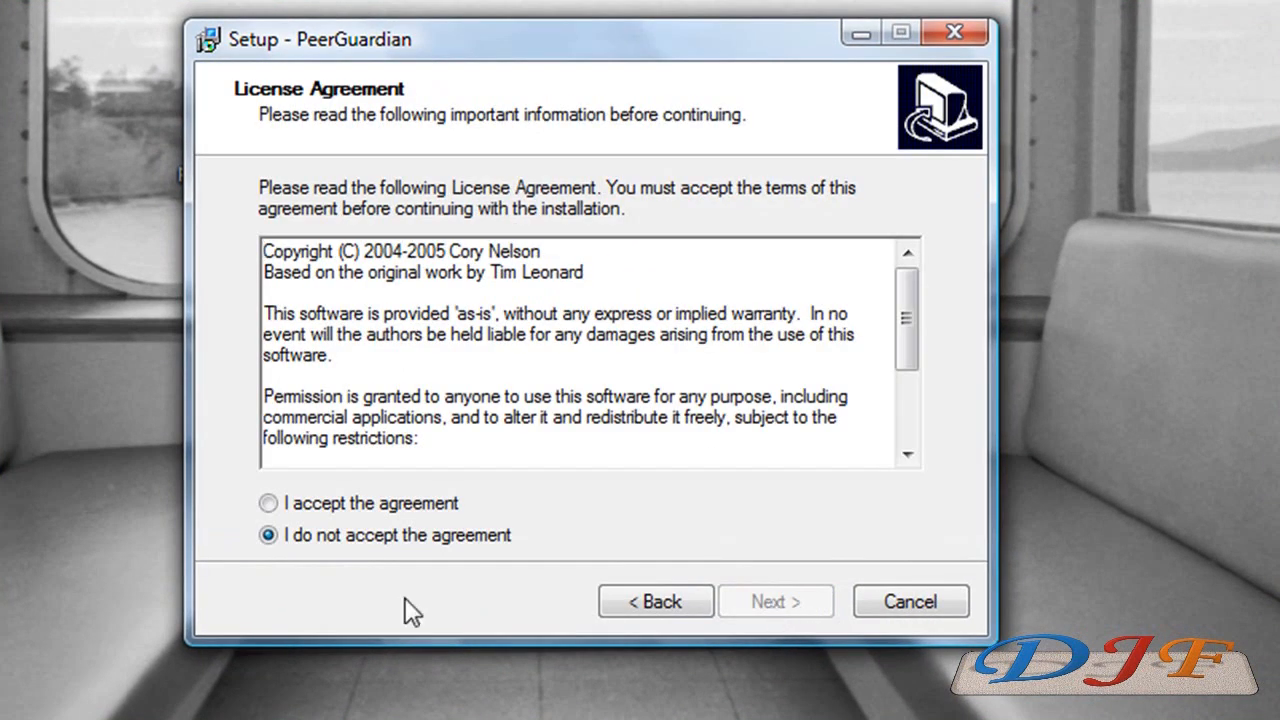
{"action": "left_click", "coordinate": [267, 503]}
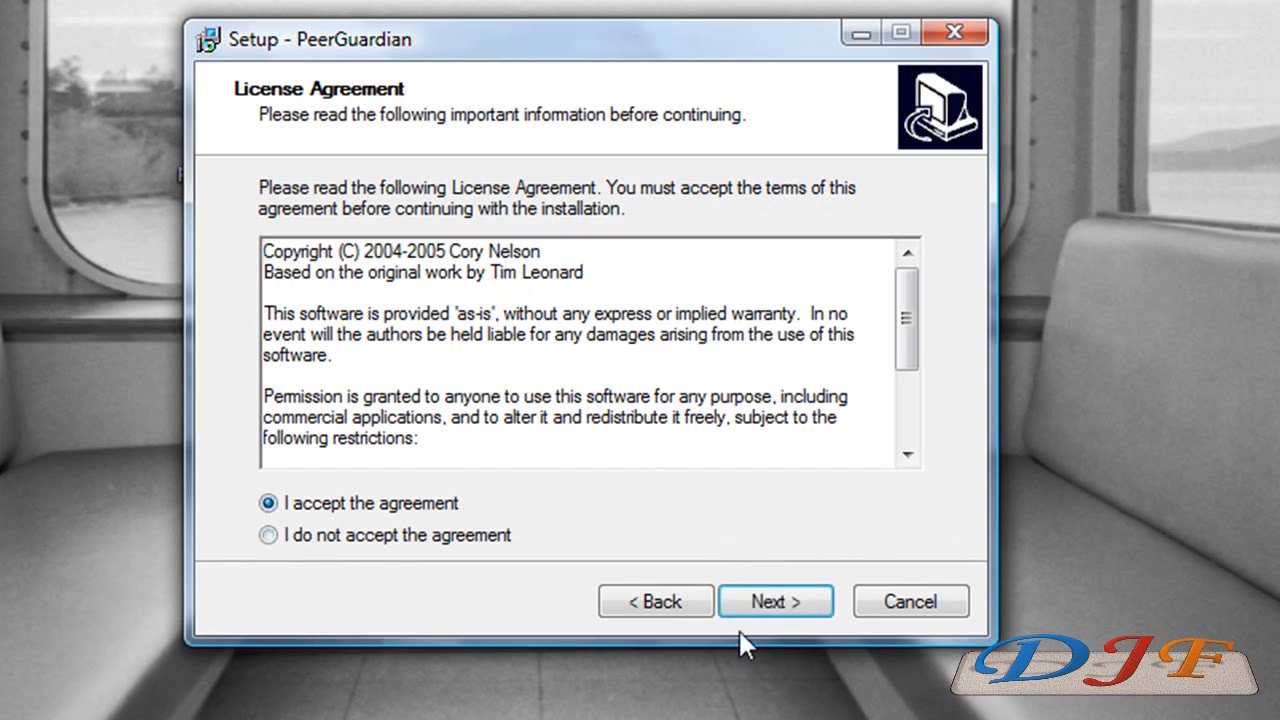
{"action": "left_click", "coordinate": [775, 601]}
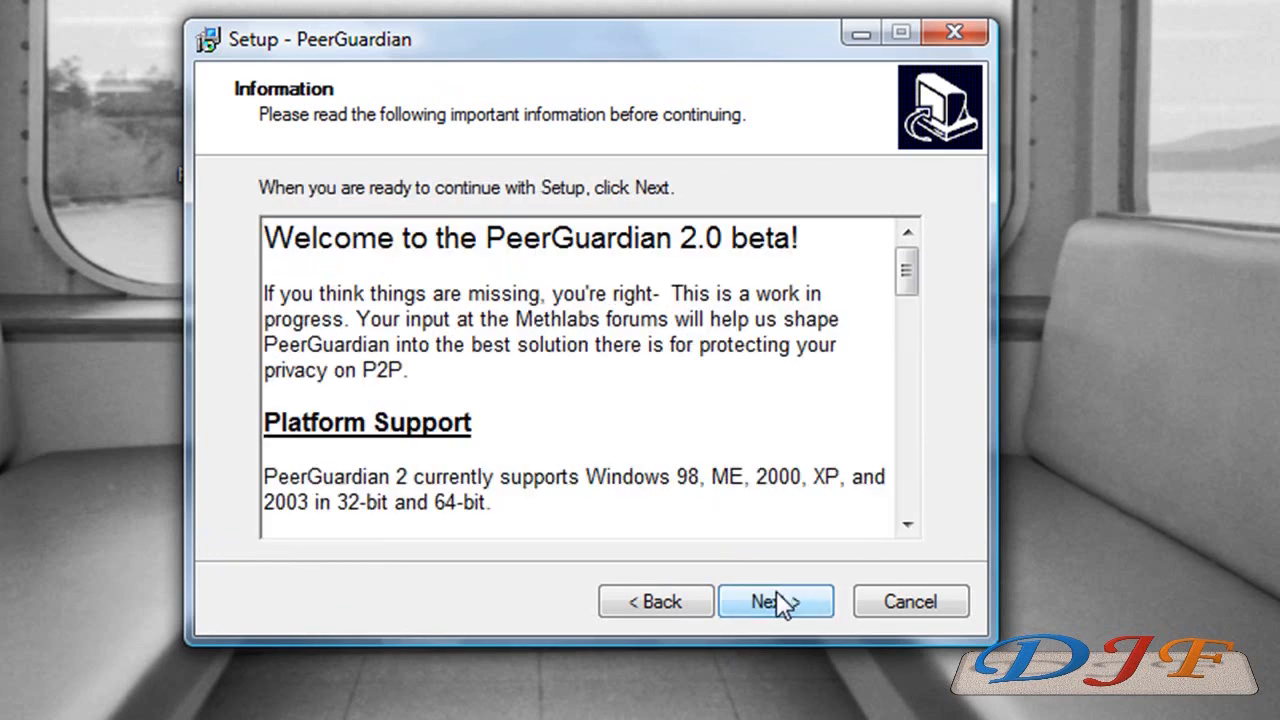
{"action": "left_click", "coordinate": [776, 601]}
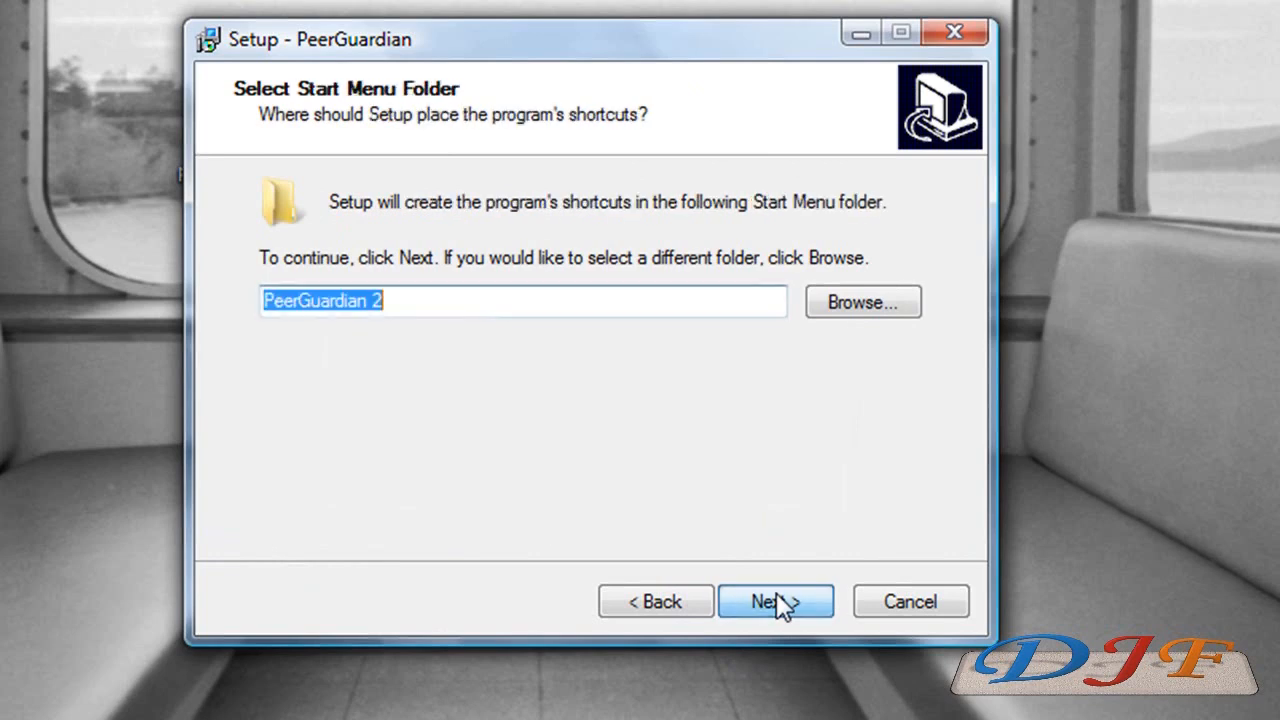
{"action": "left_click", "coordinate": [775, 601]}
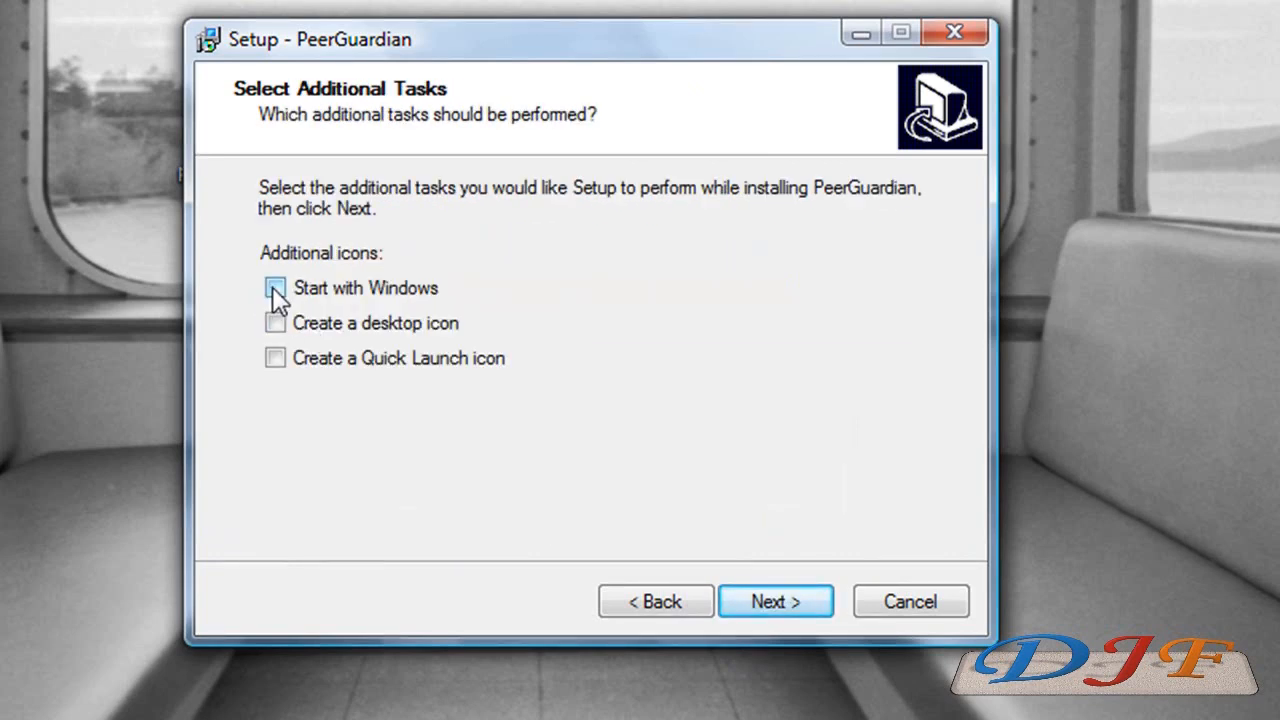
Enable Start with Windows, desktop icon and Quick Launch icon, then install.
{"action": "left_click", "coordinate": [276, 288]}
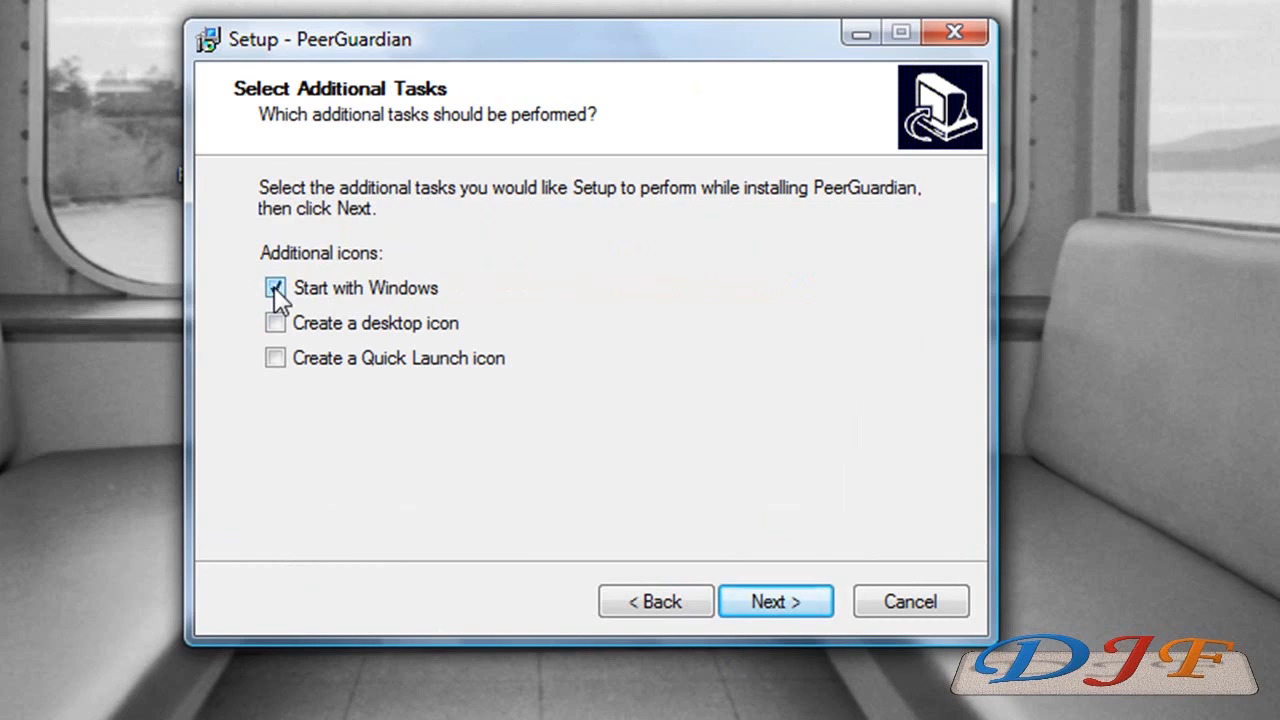
{"action": "left_click", "coordinate": [275, 287]}
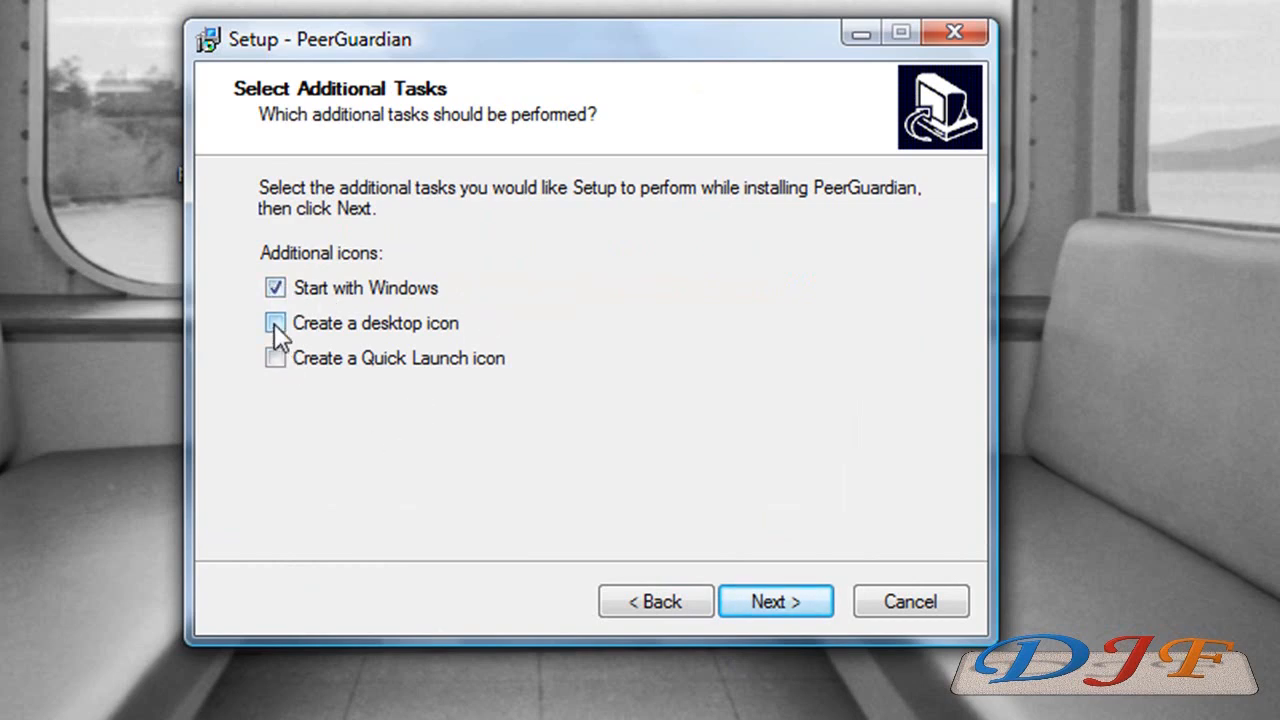
{"action": "left_click", "coordinate": [274, 322]}
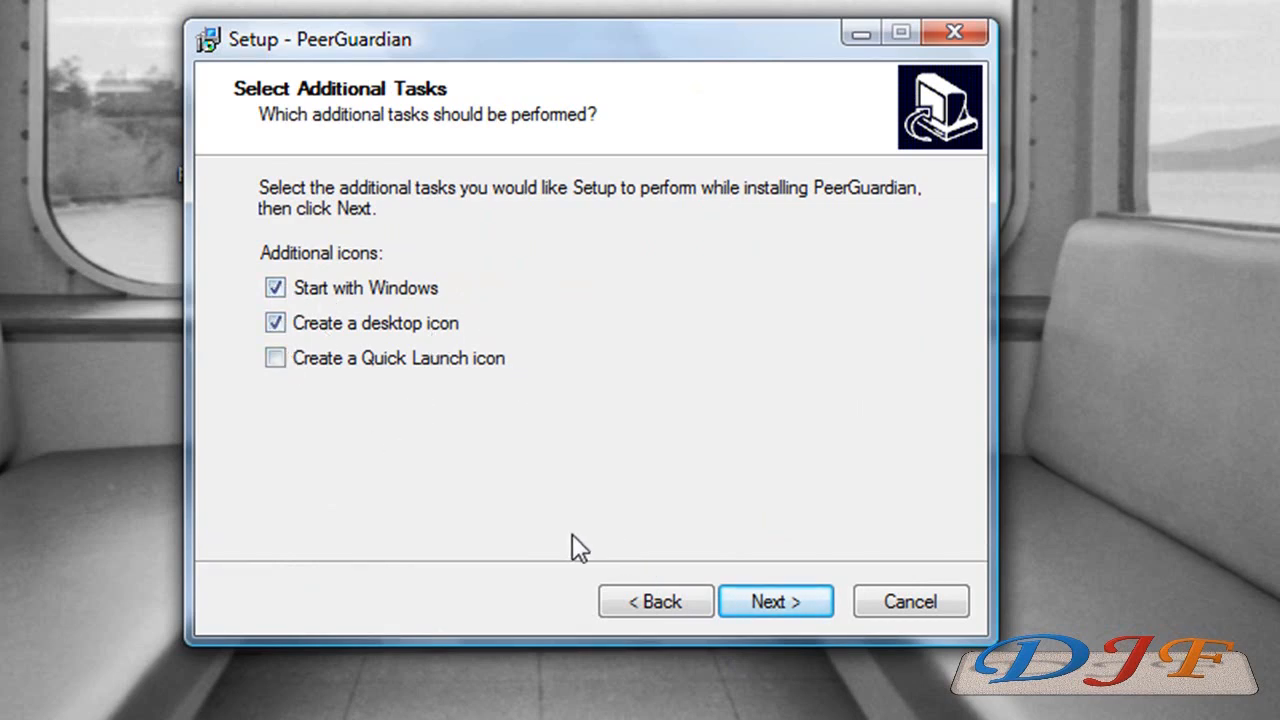
{"action": "left_click", "coordinate": [274, 357]}
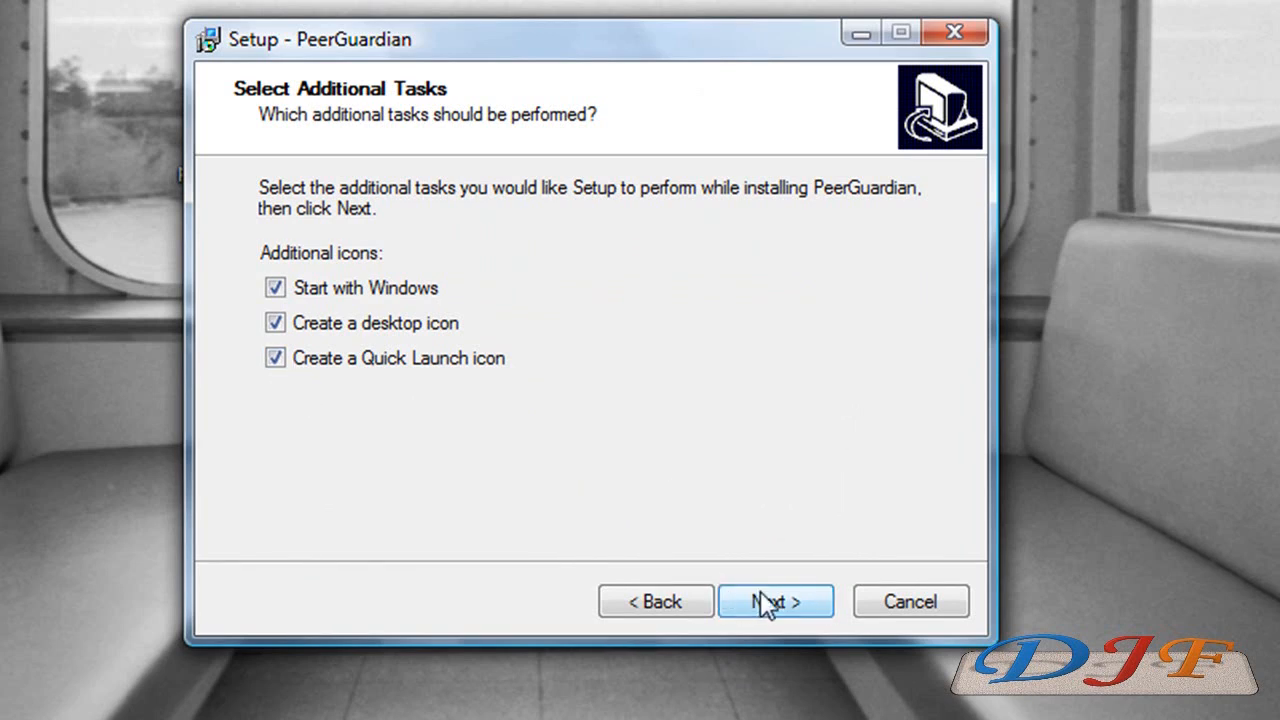
{"action": "left_click", "coordinate": [775, 601]}
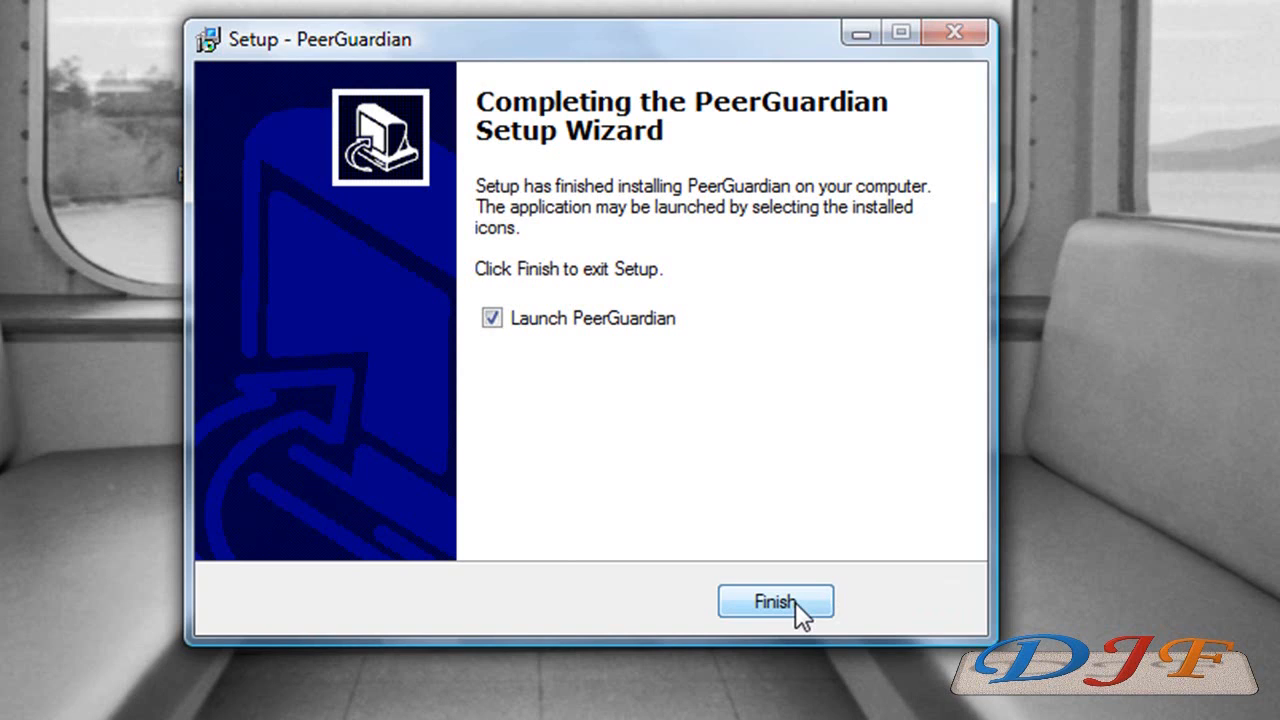
Finish setup with Launch PeerGuardian ticked to open the Startup Wizard.
{"action": "left_click", "coordinate": [776, 601]}
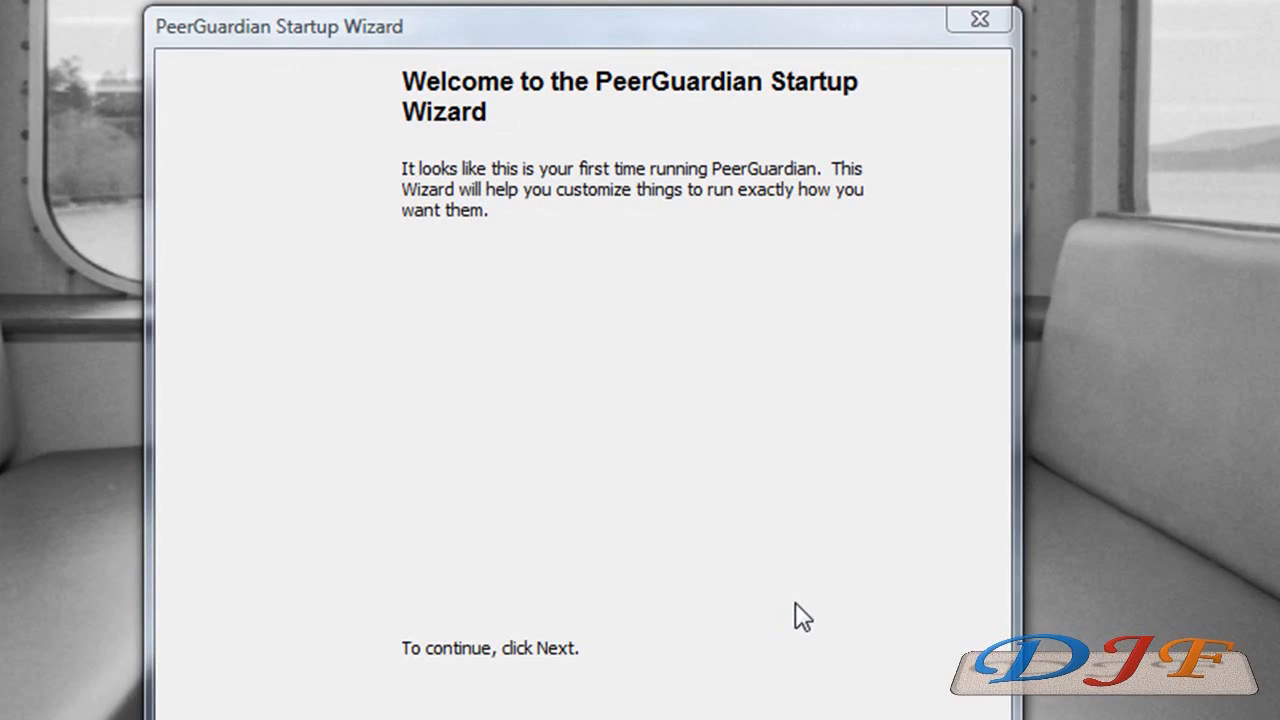
{"action": "mouse_move", "coordinate": [790, 705]}
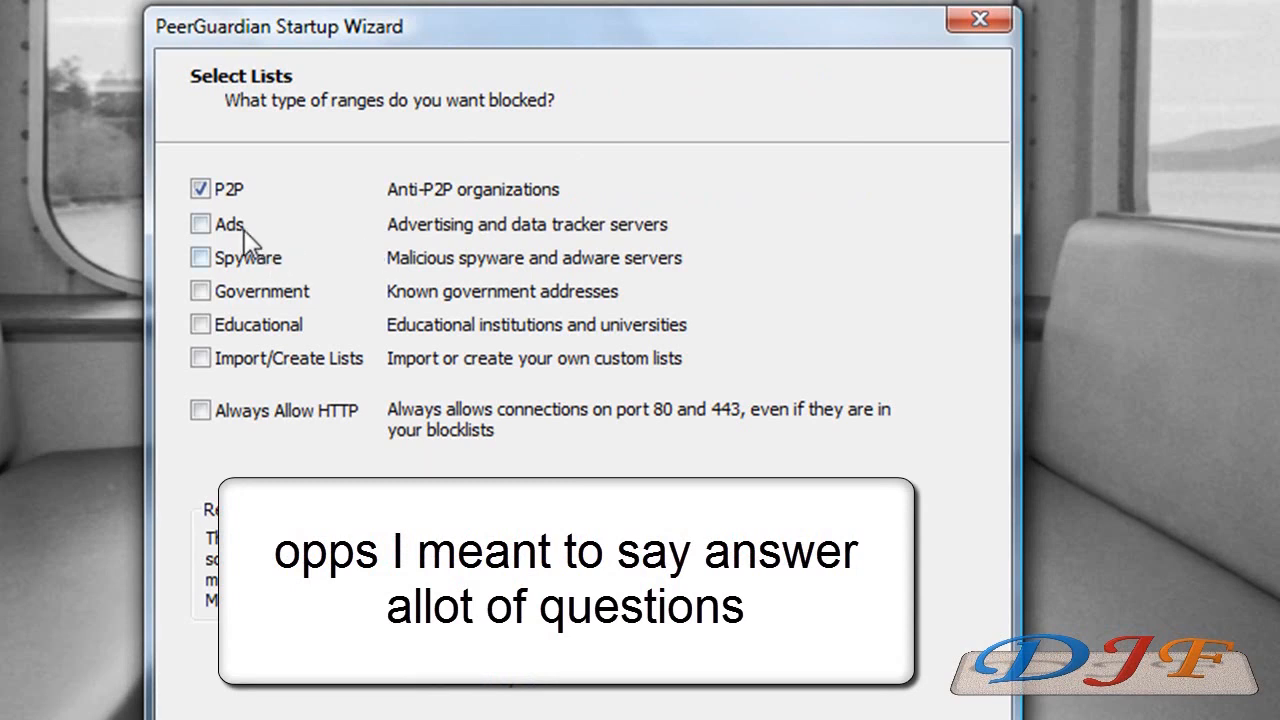
Tick Ads, Spyware, Government, Educational and Import/Create Lists, leaving Always Allow HTTP off.
{"action": "left_click", "coordinate": [199, 223]}
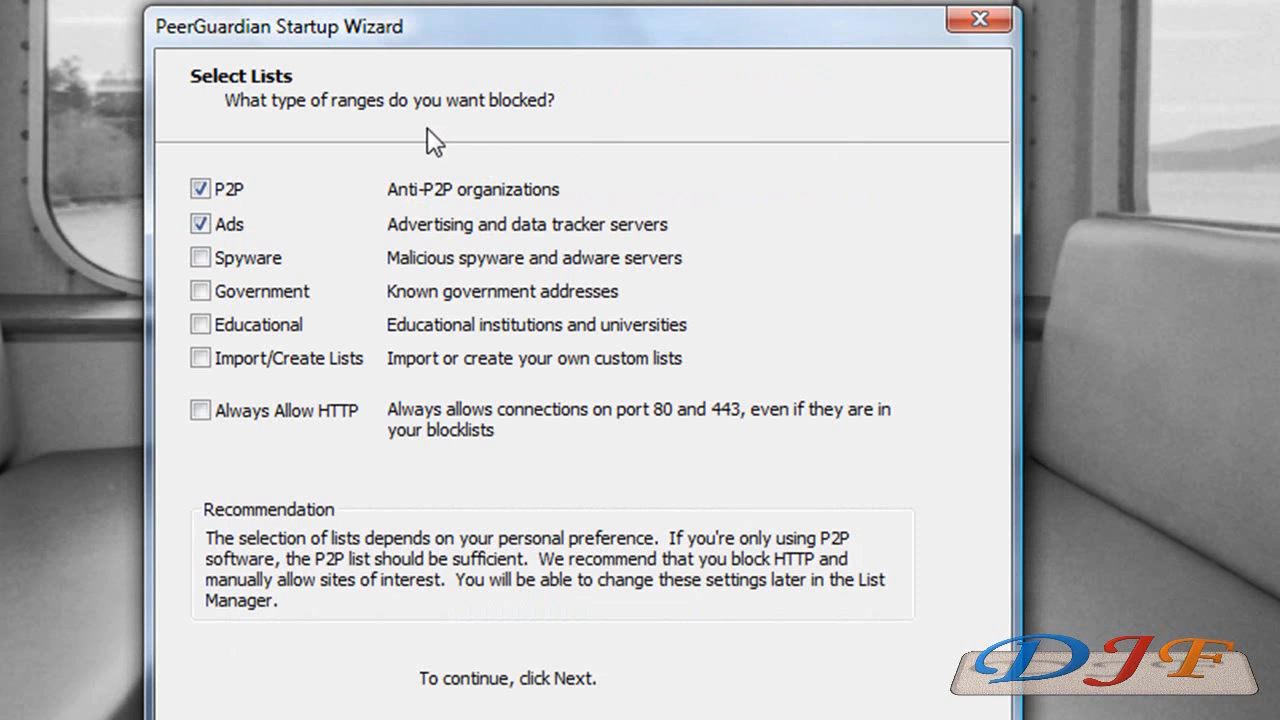
{"action": "mouse_move", "coordinate": [232, 220]}
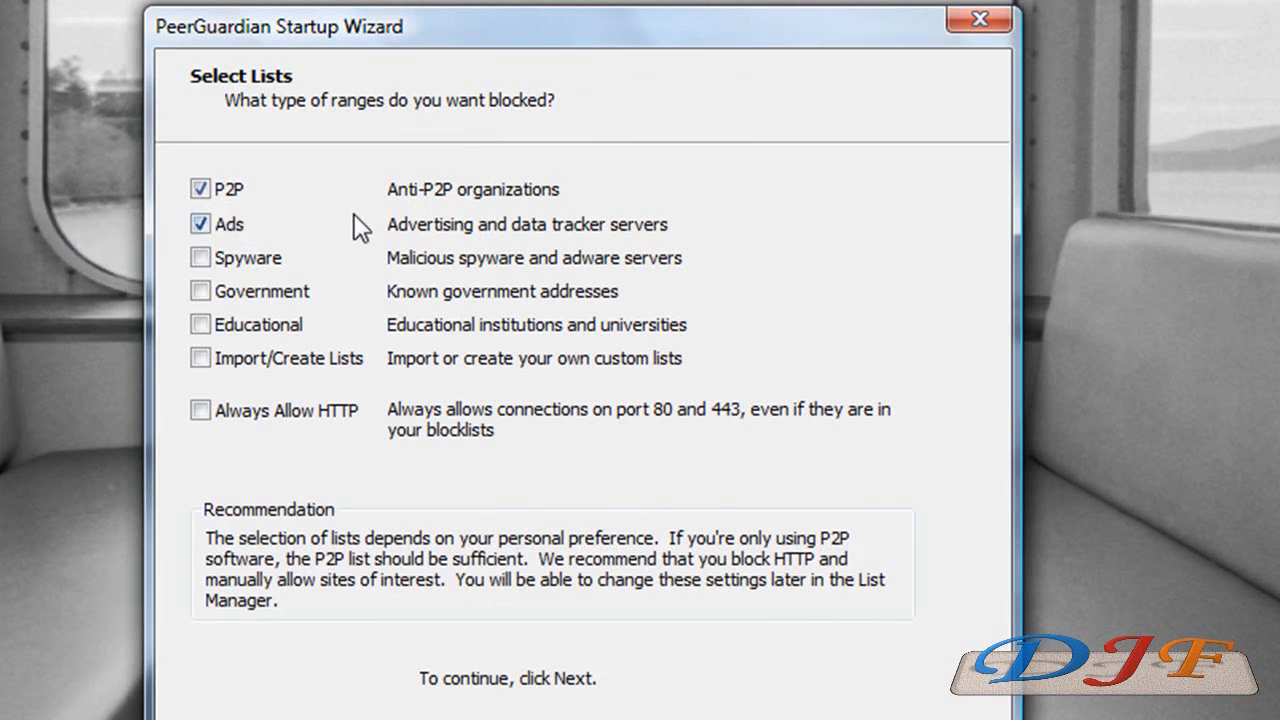
{"action": "mouse_move", "coordinate": [443, 218]}
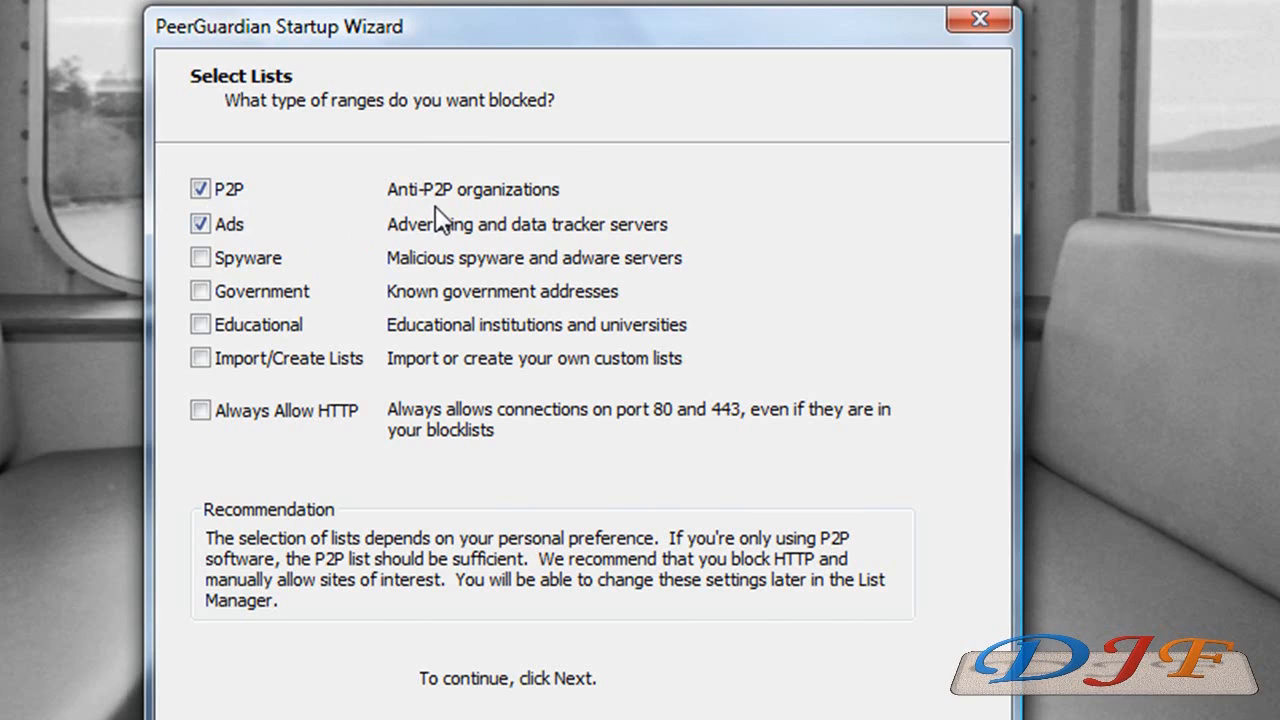
{"action": "left_click", "coordinate": [200, 258]}
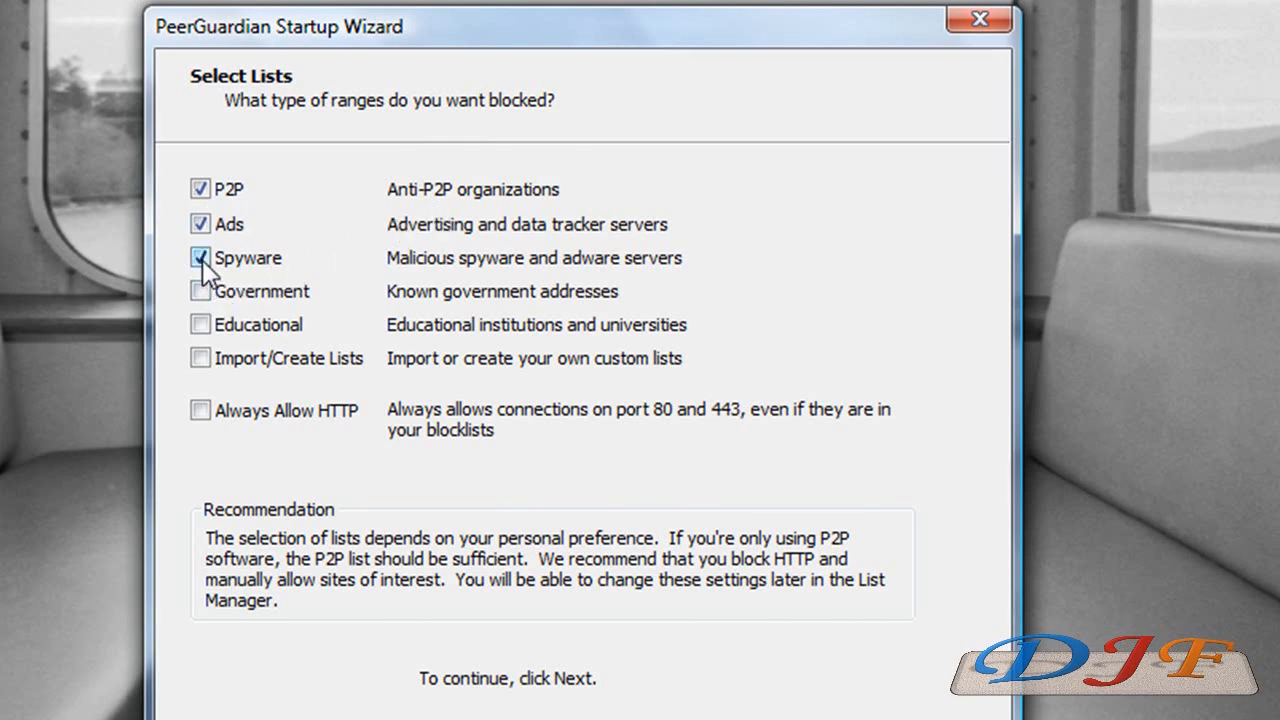
{"action": "left_click", "coordinate": [200, 291]}
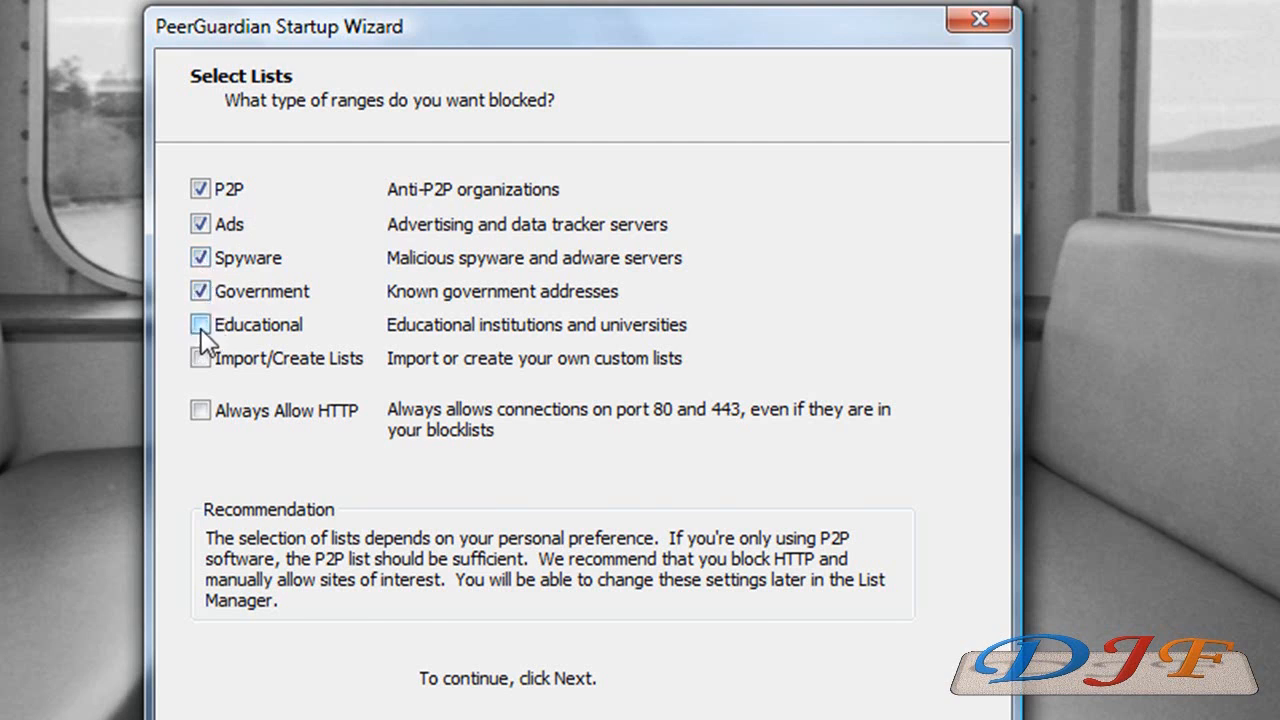
{"action": "left_click", "coordinate": [200, 324]}
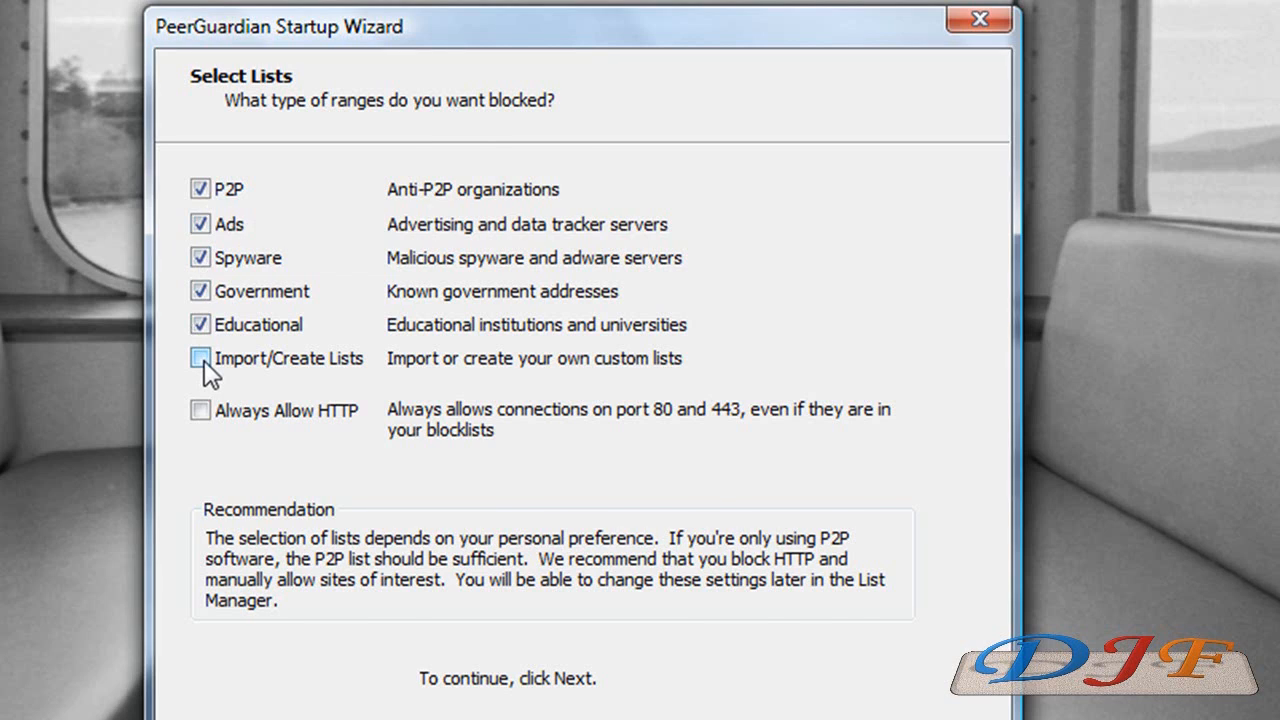
{"action": "left_click", "coordinate": [199, 358]}
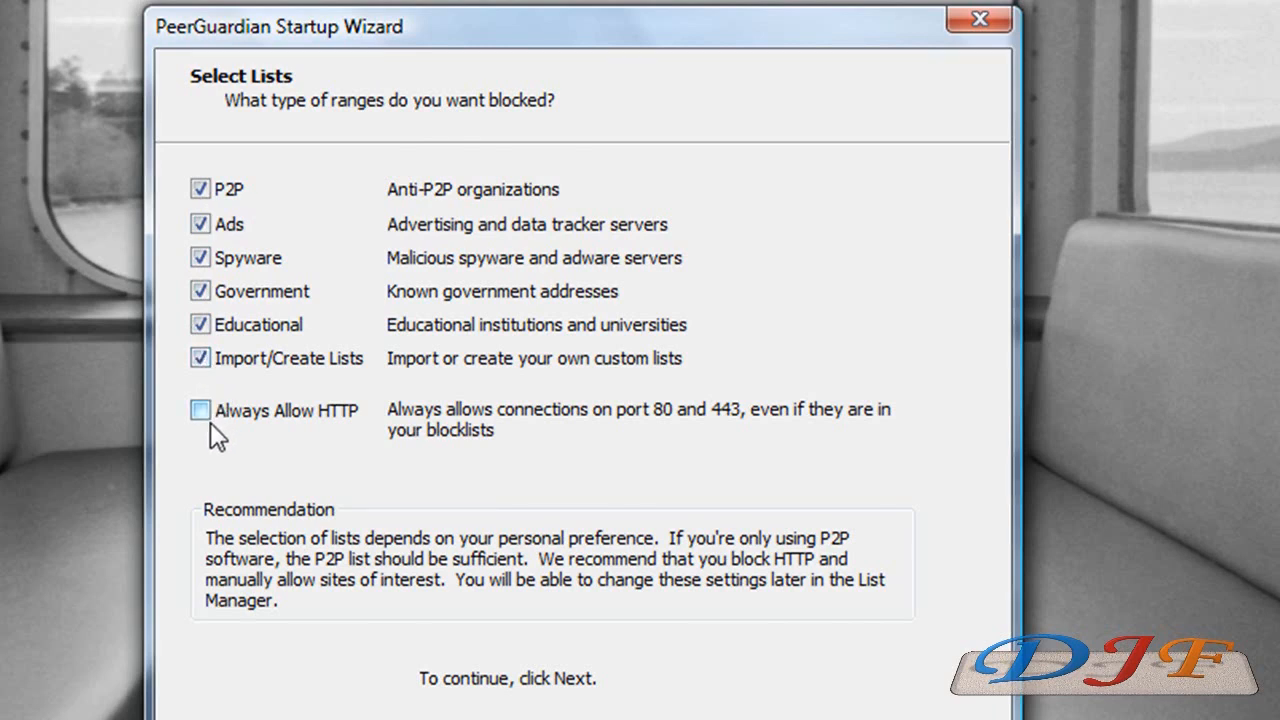
{"action": "mouse_move", "coordinate": [298, 440]}
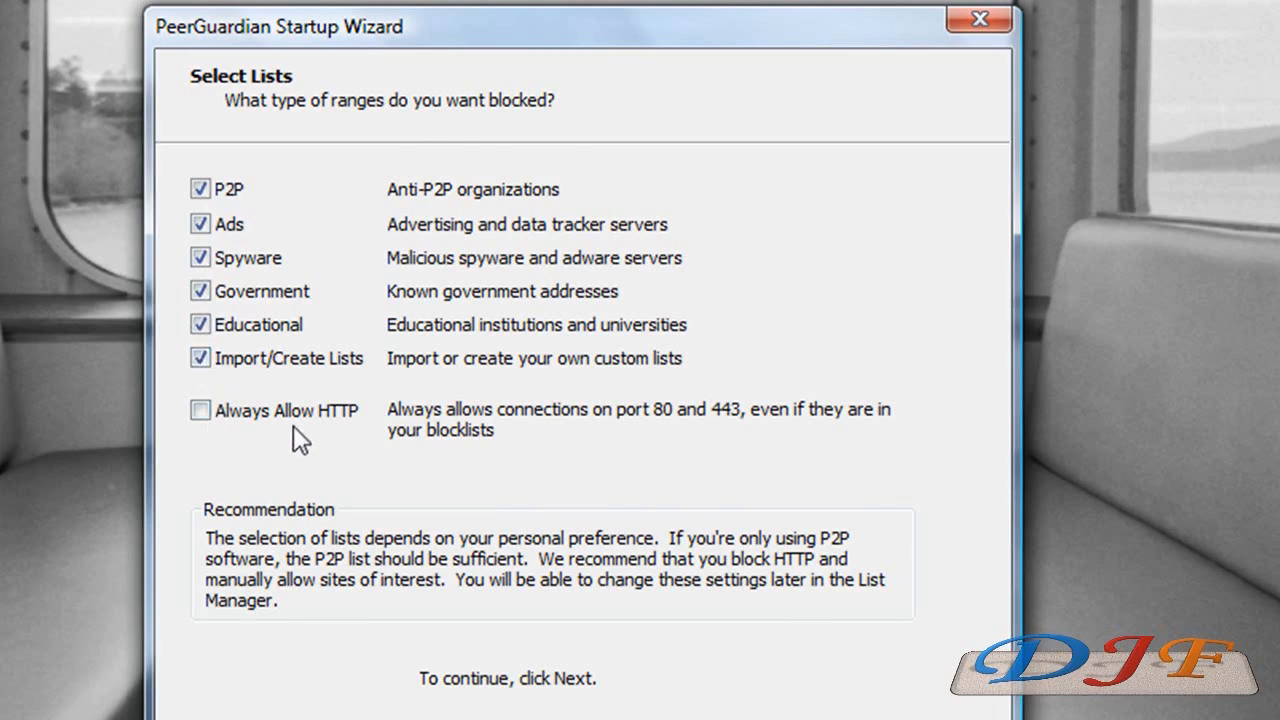
{"action": "mouse_move", "coordinate": [548, 466]}
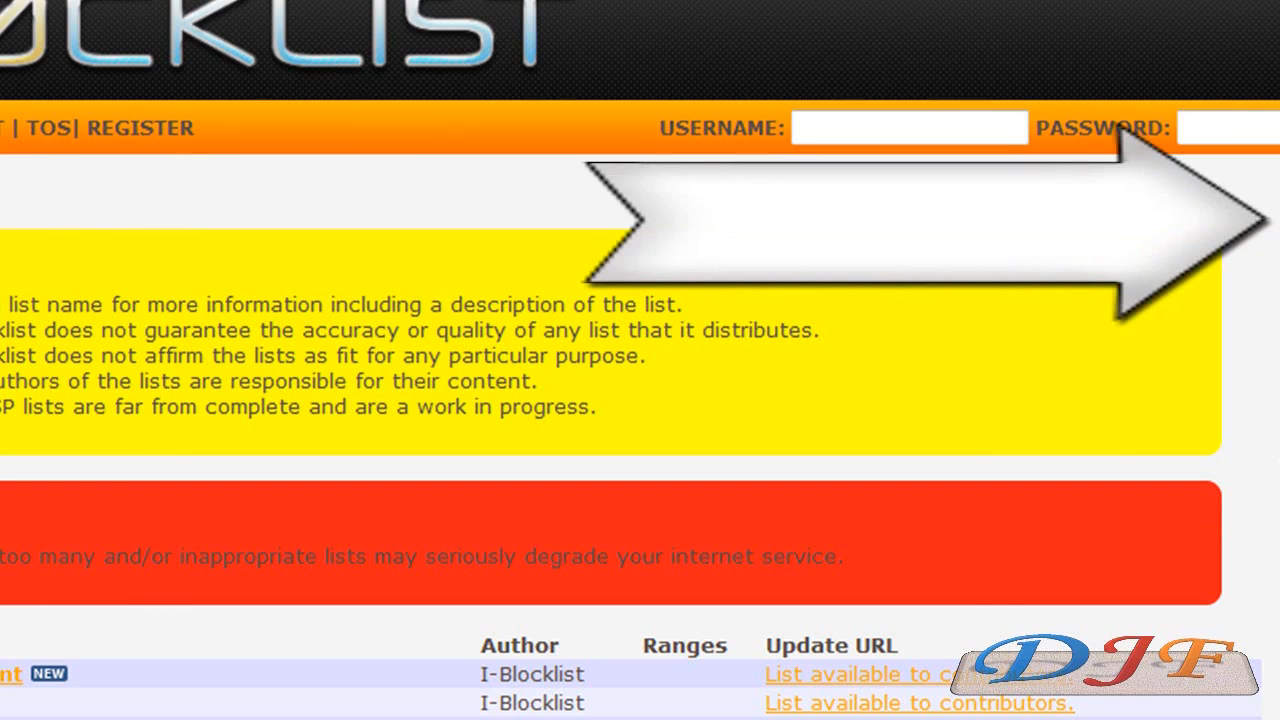
{"action": "scroll", "scroll_direction": "down", "scroll_amount": 3}
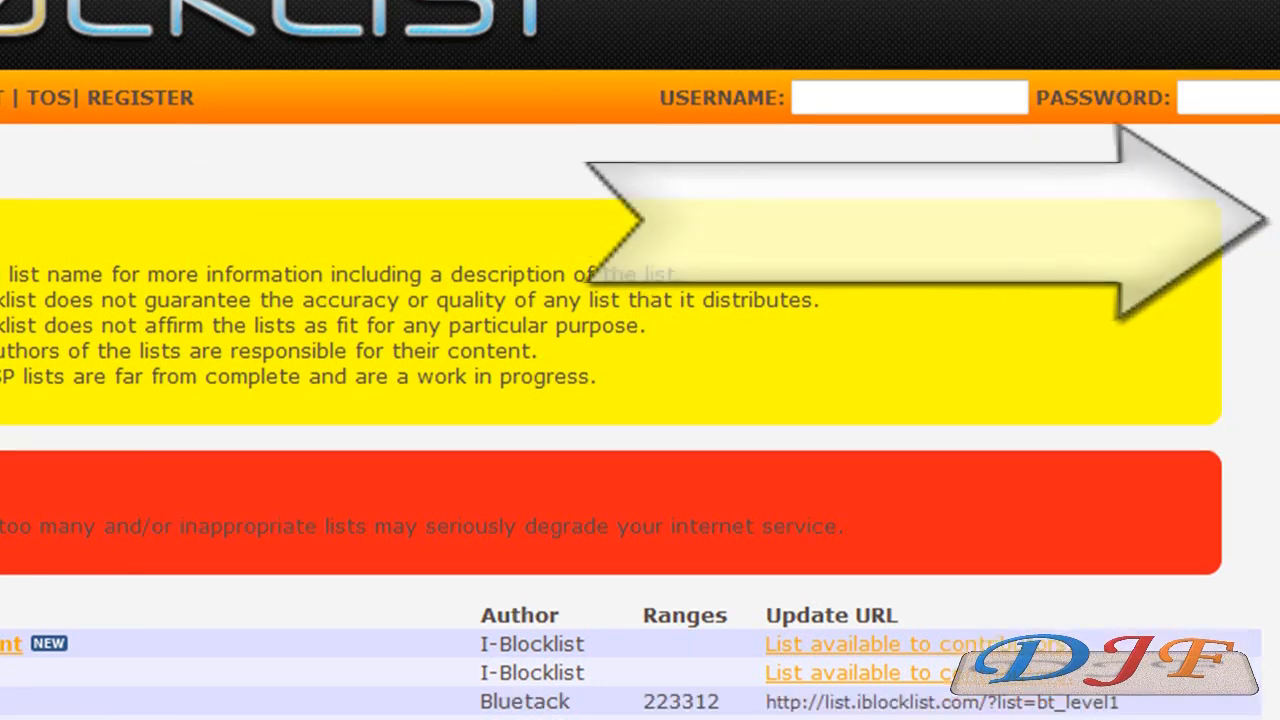
{"action": "scroll", "scroll_direction": "down", "scroll_amount": 3}
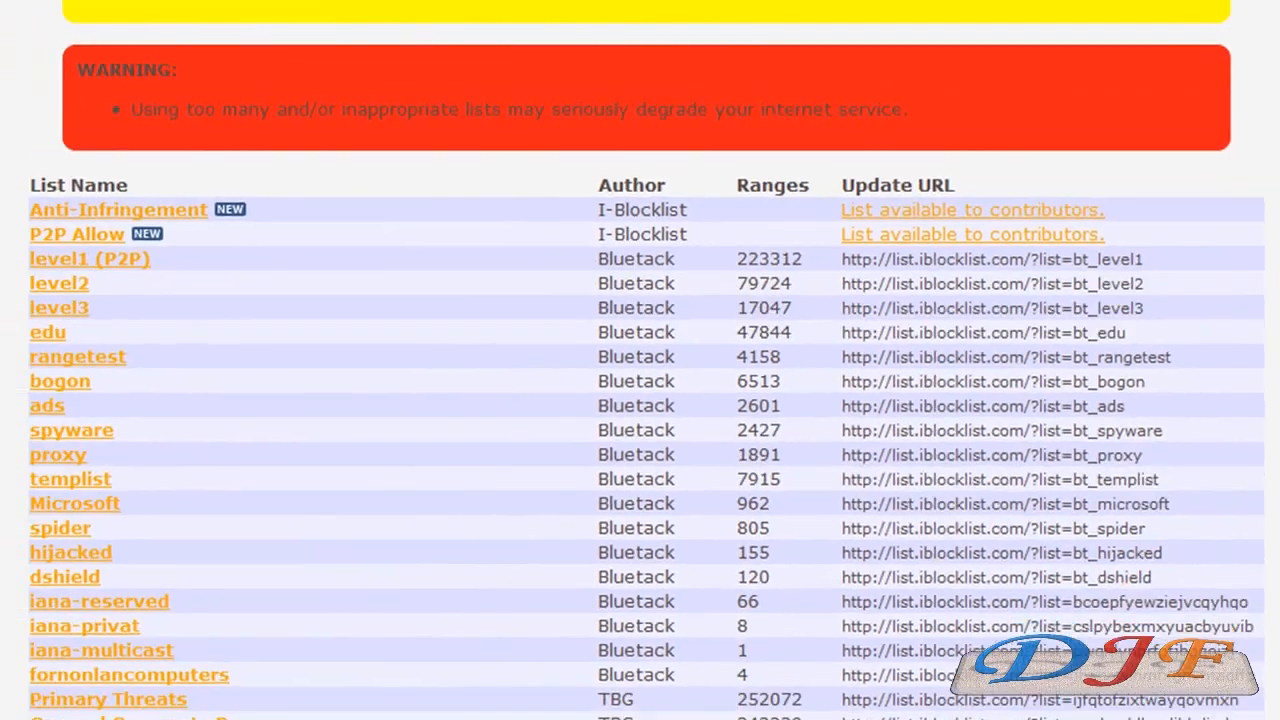
{"action": "scroll", "scroll_direction": "down", "scroll_amount": 3}
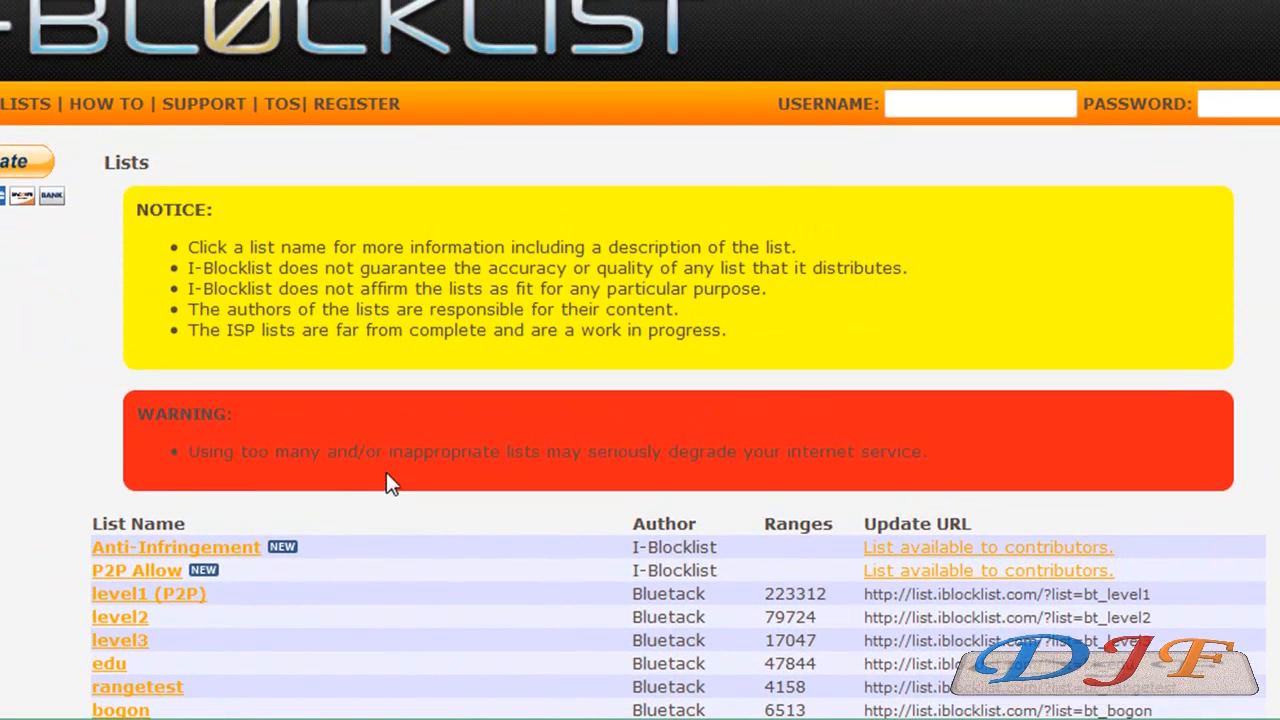
{"action": "mouse_move", "coordinate": [550, 451]}
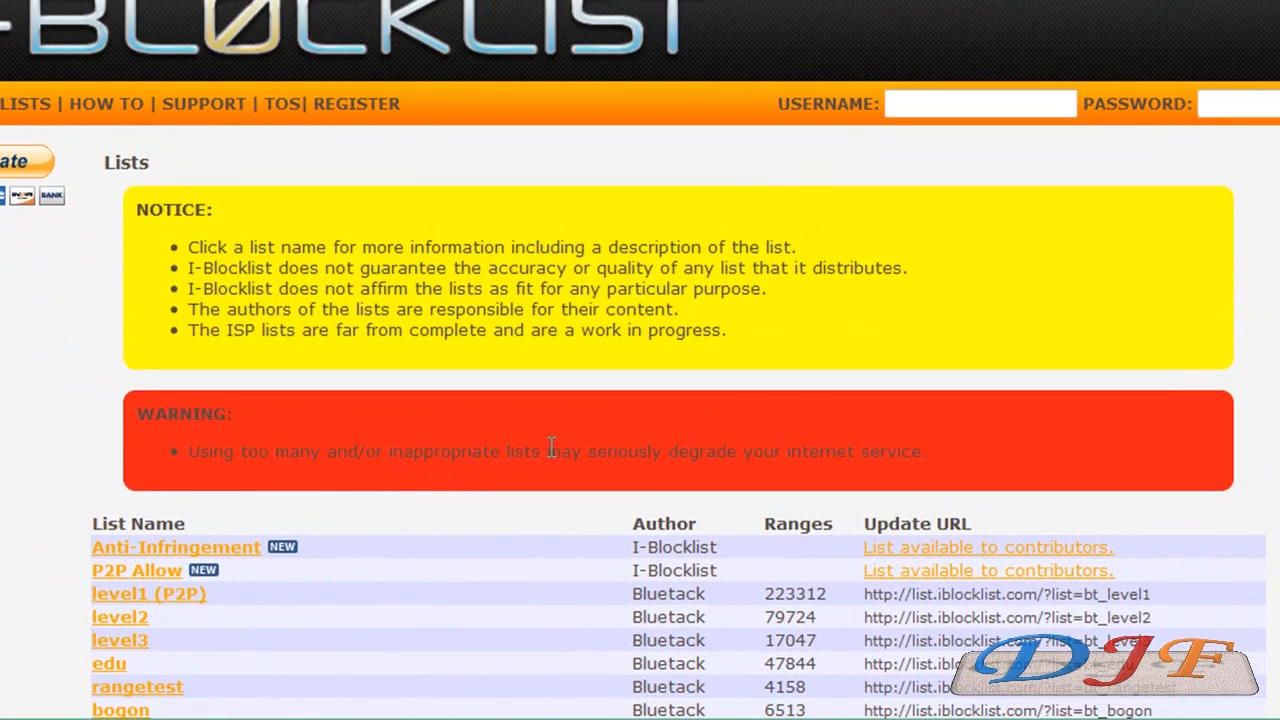
{"action": "mouse_move", "coordinate": [797, 462]}
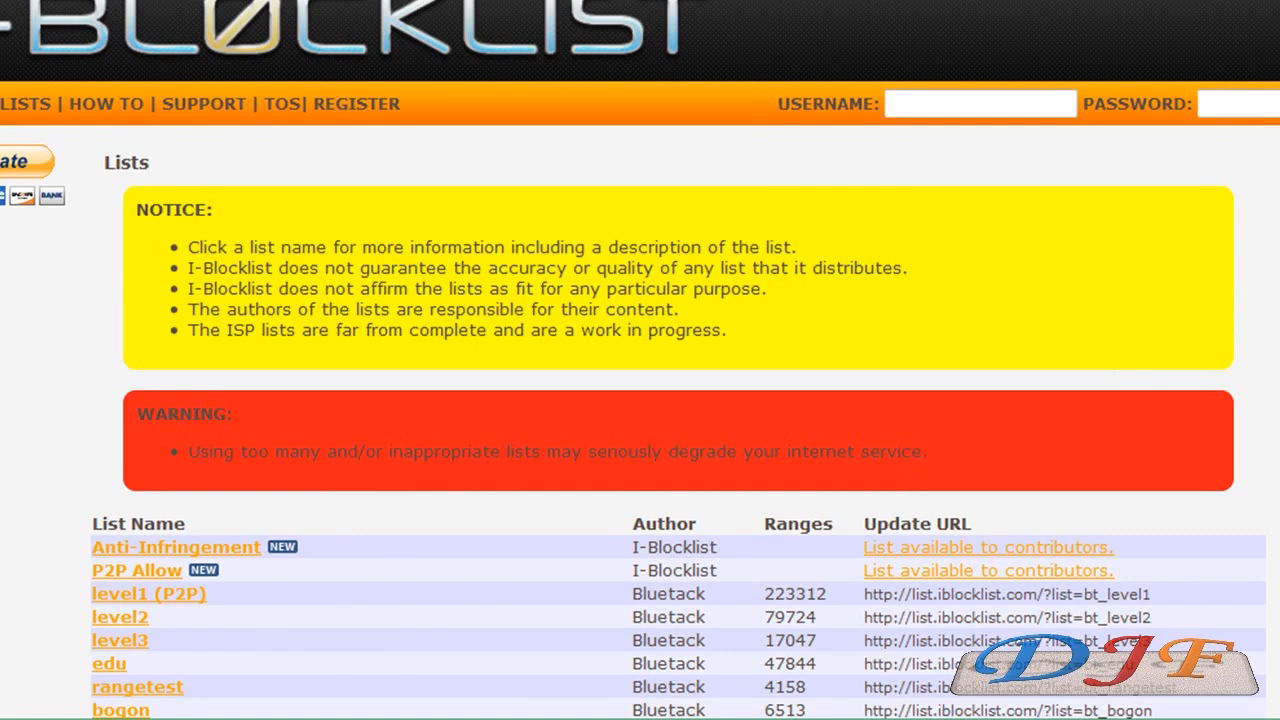
{"action": "scroll", "scroll_direction": "down", "scroll_amount": 3}
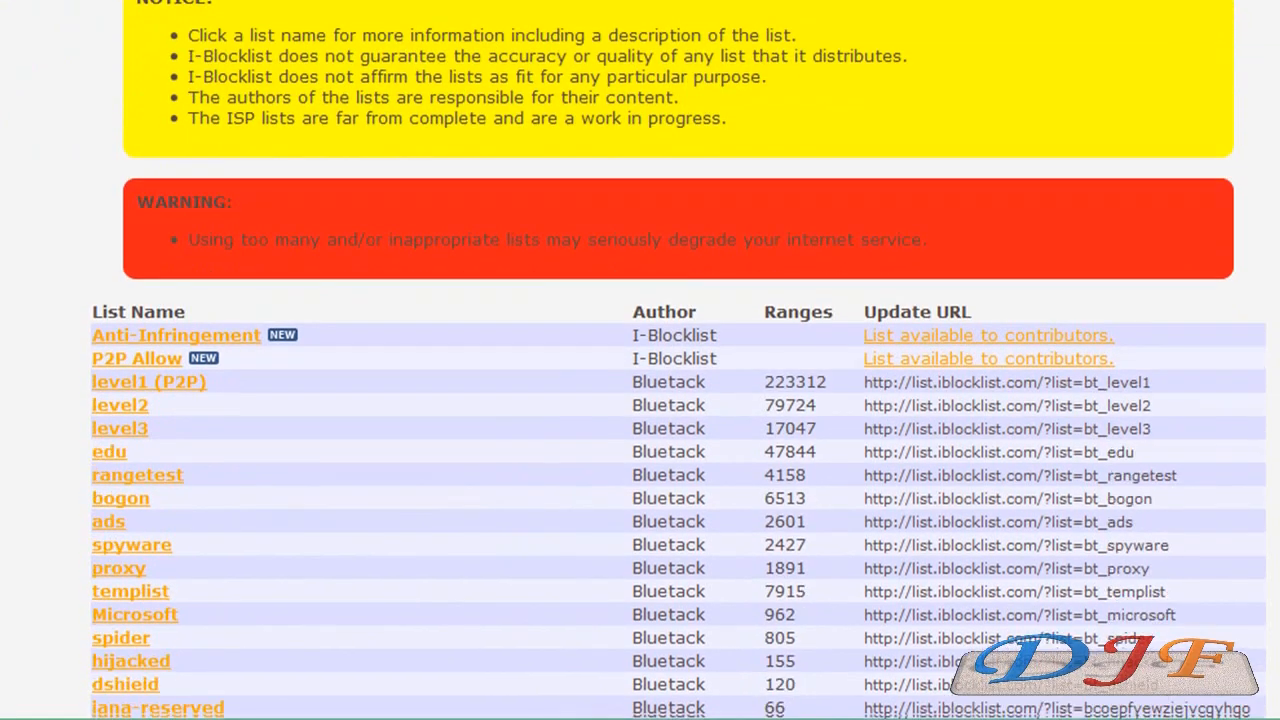
{"action": "scroll", "scroll_direction": "down", "scroll_amount": 3}
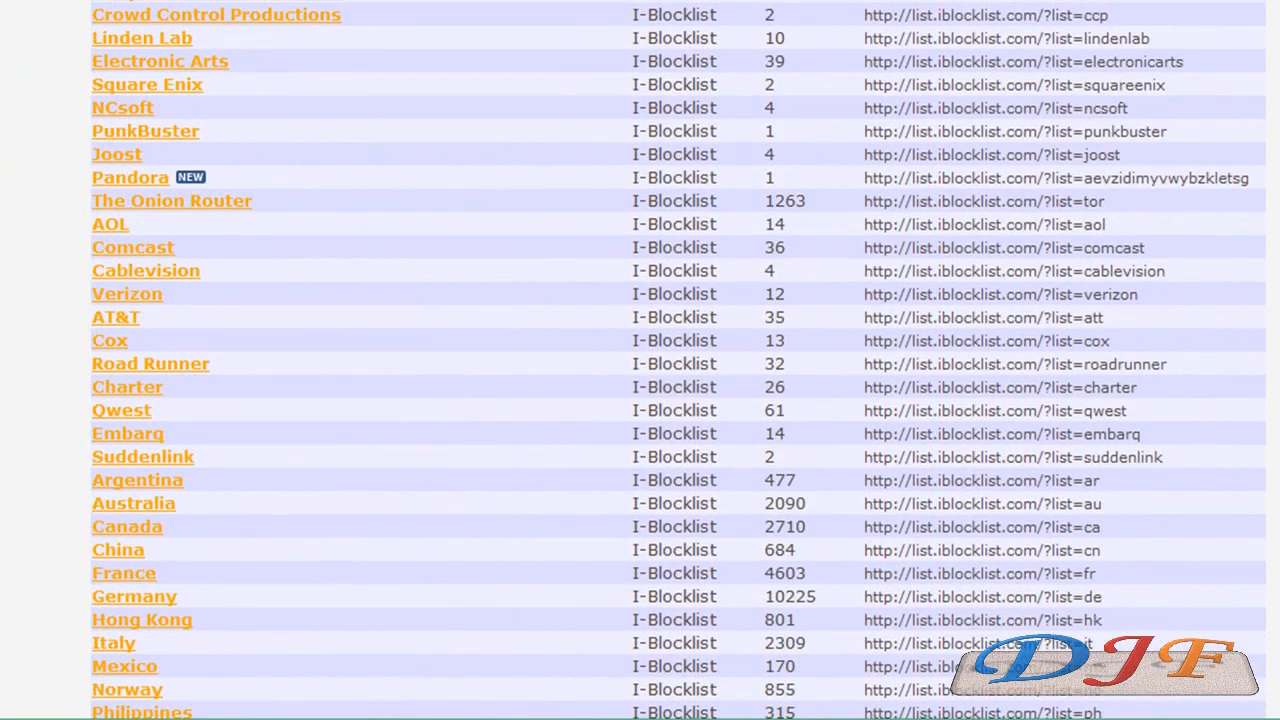
{"action": "scroll", "scroll_direction": "down", "scroll_amount": 3}
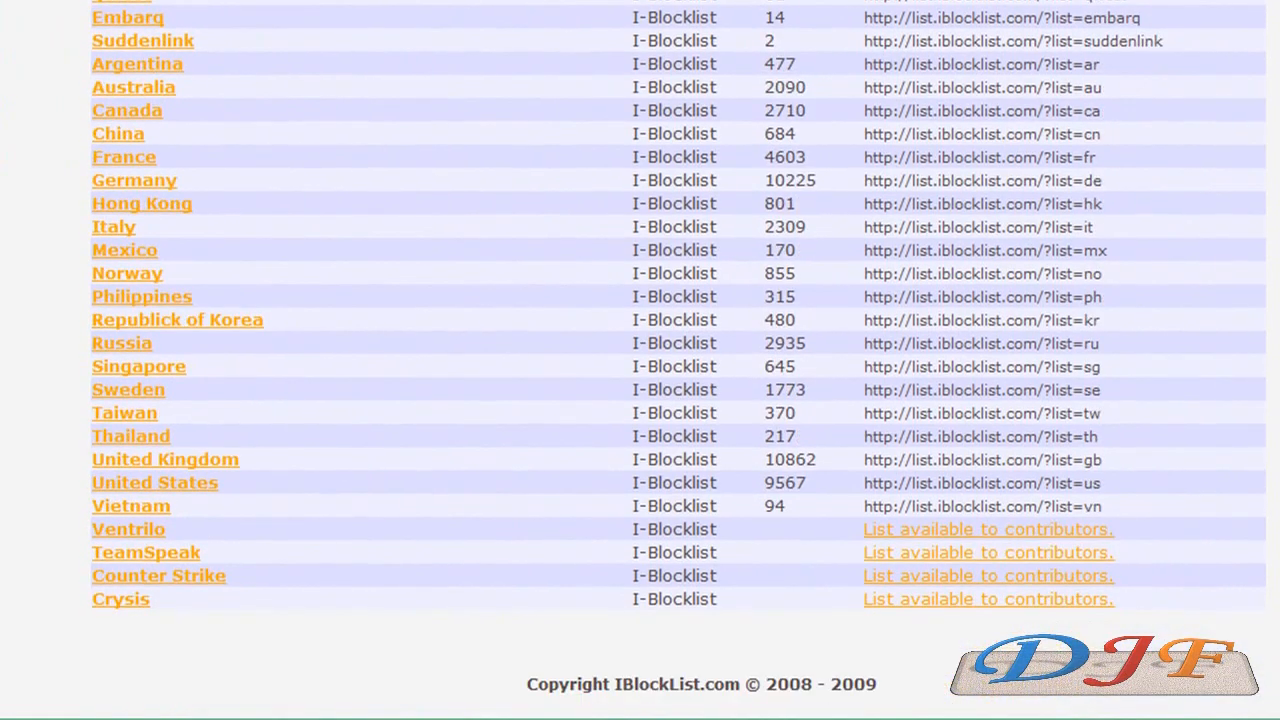
{"action": "scroll", "scroll_direction": "up", "scroll_amount": 3}
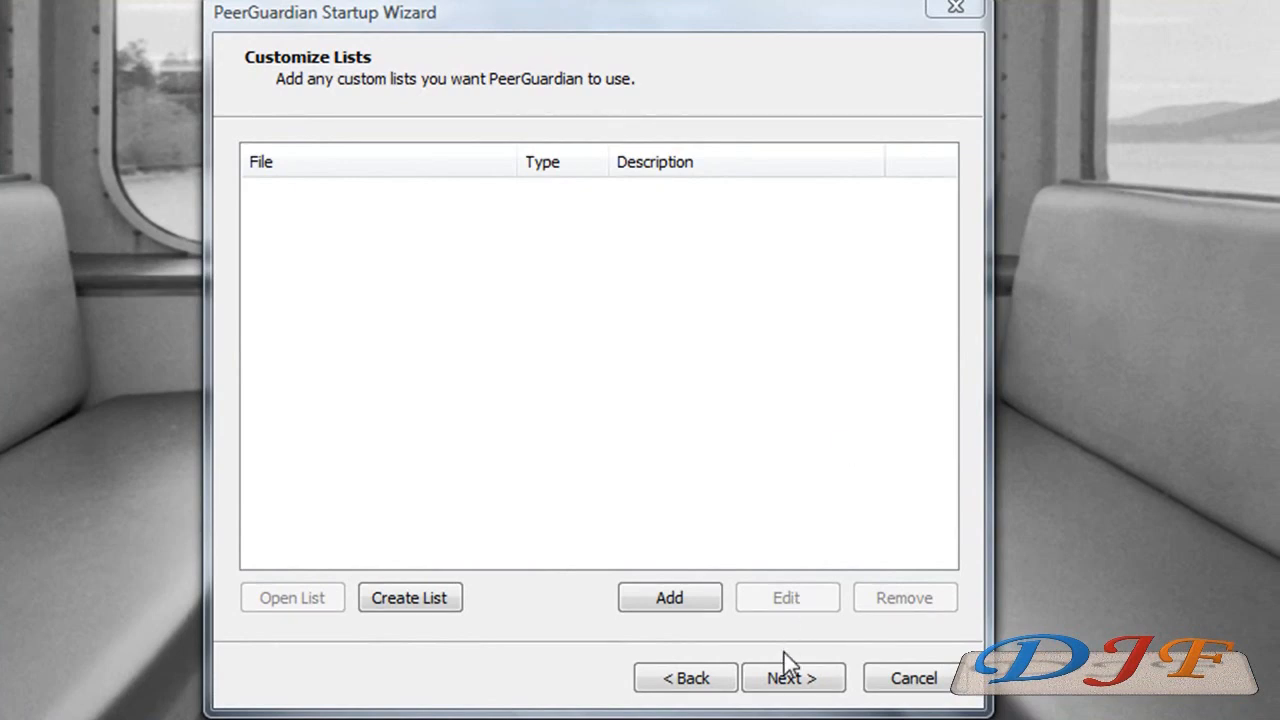
Skip Customize Lists to reach Automatic Updates, set to update every other day.
{"action": "left_click", "coordinate": [793, 677]}
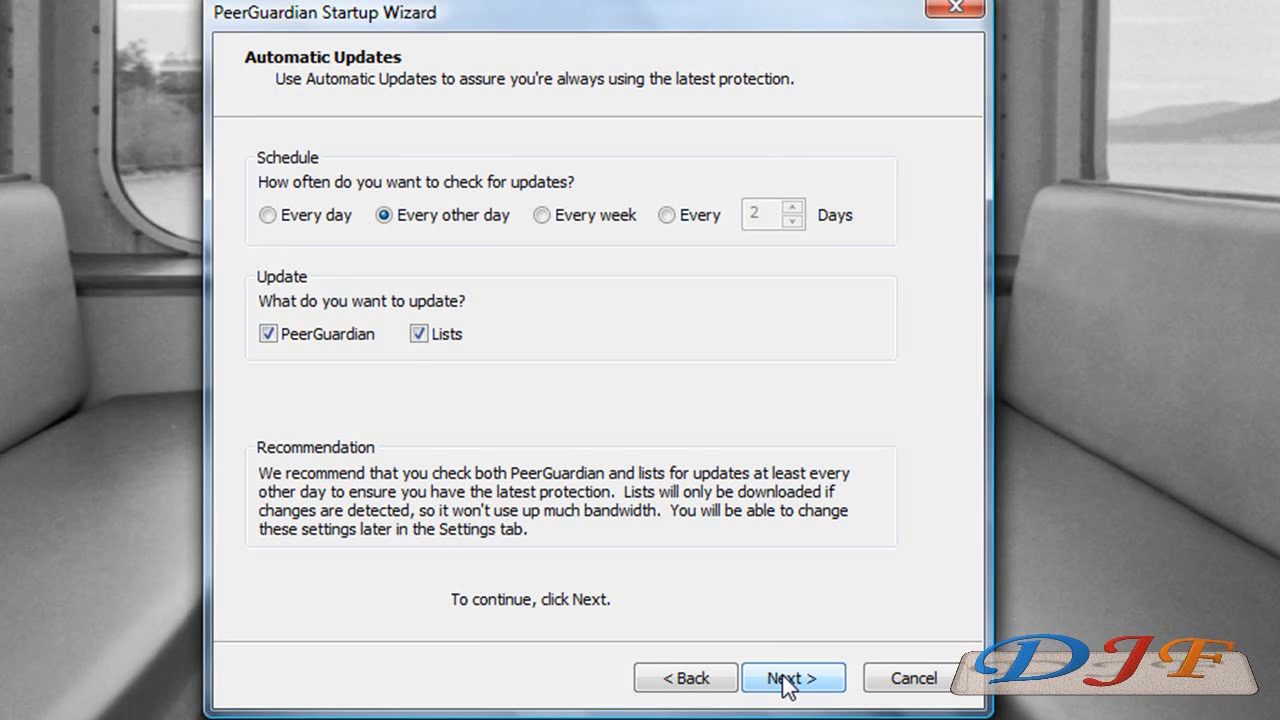
{"action": "mouse_move", "coordinate": [462, 364]}
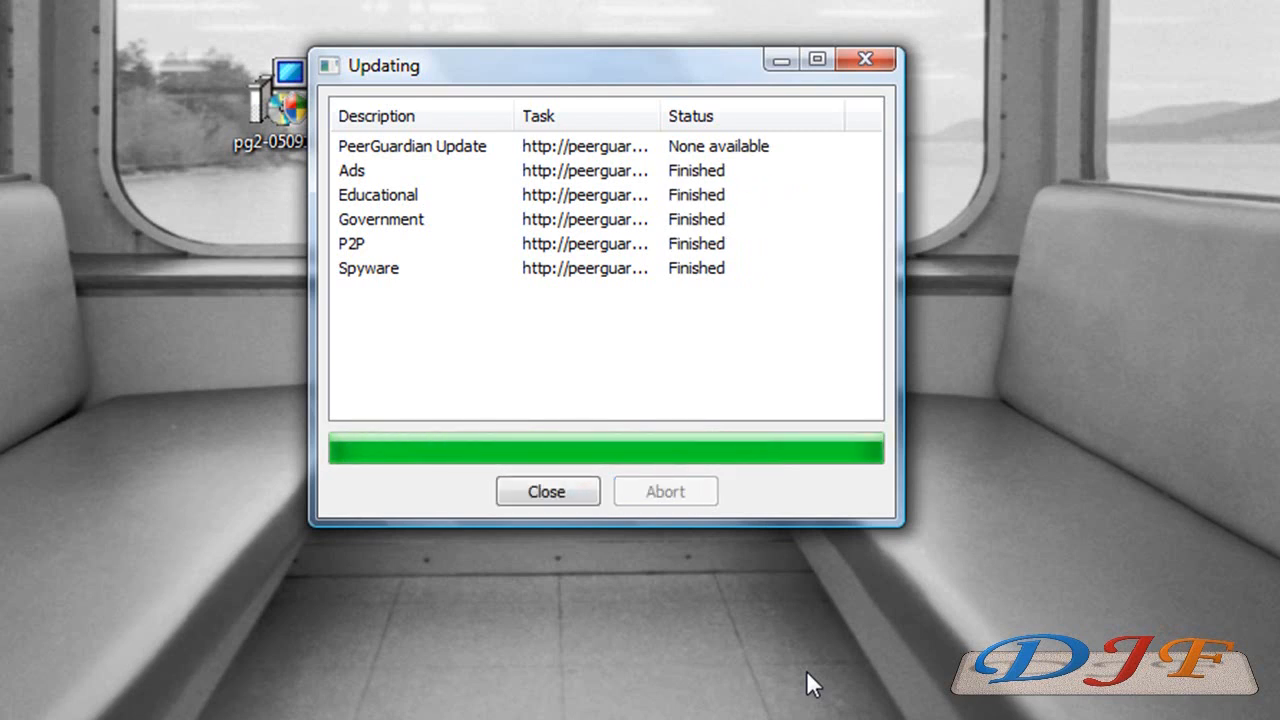
{"action": "mouse_move", "coordinate": [549, 491]}
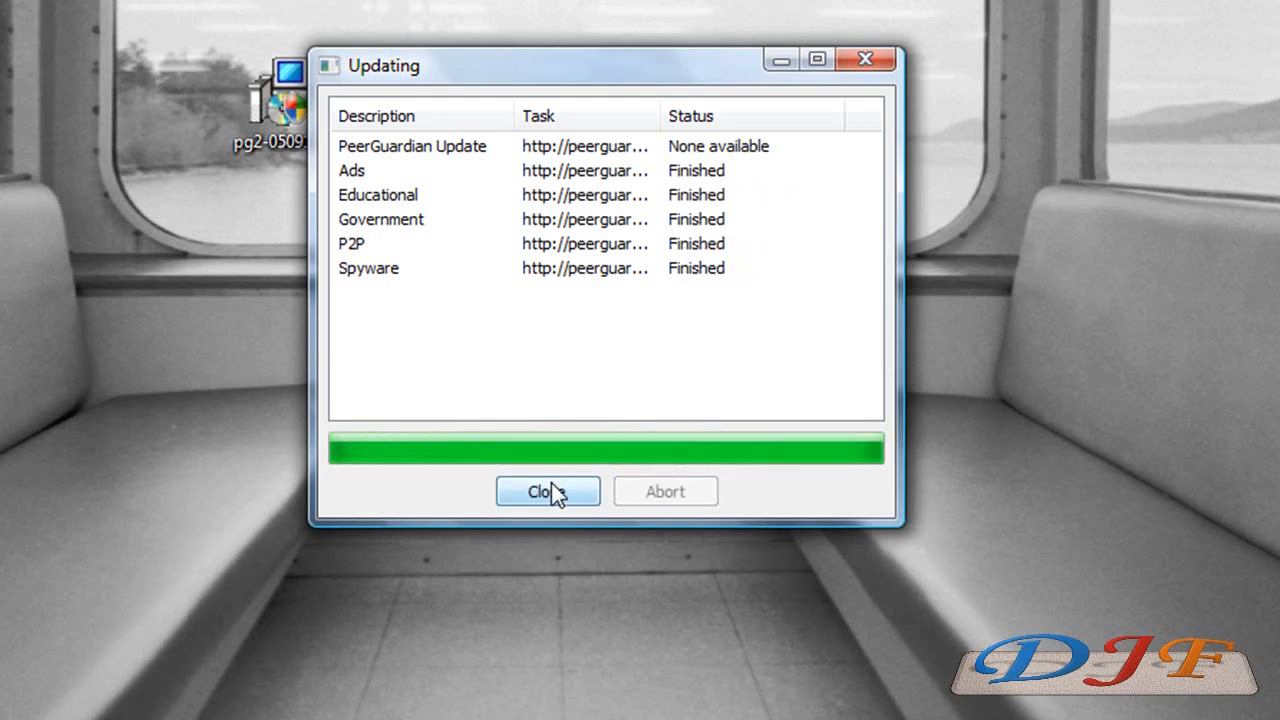
Close the Updating window once all five blocklists show Finished.
{"action": "left_click", "coordinate": [546, 491]}
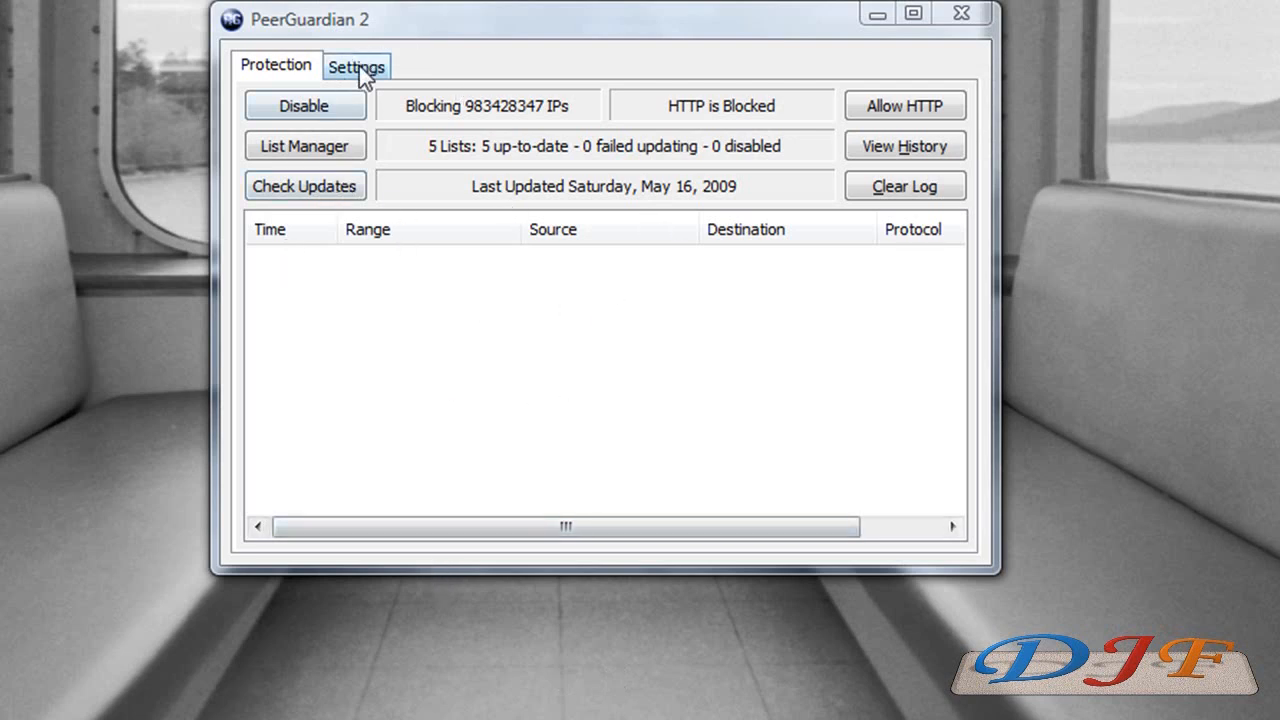
Switch PeerGuardian 2's main window to the Settings tab showing log and notification options.
{"action": "left_click", "coordinate": [356, 65]}
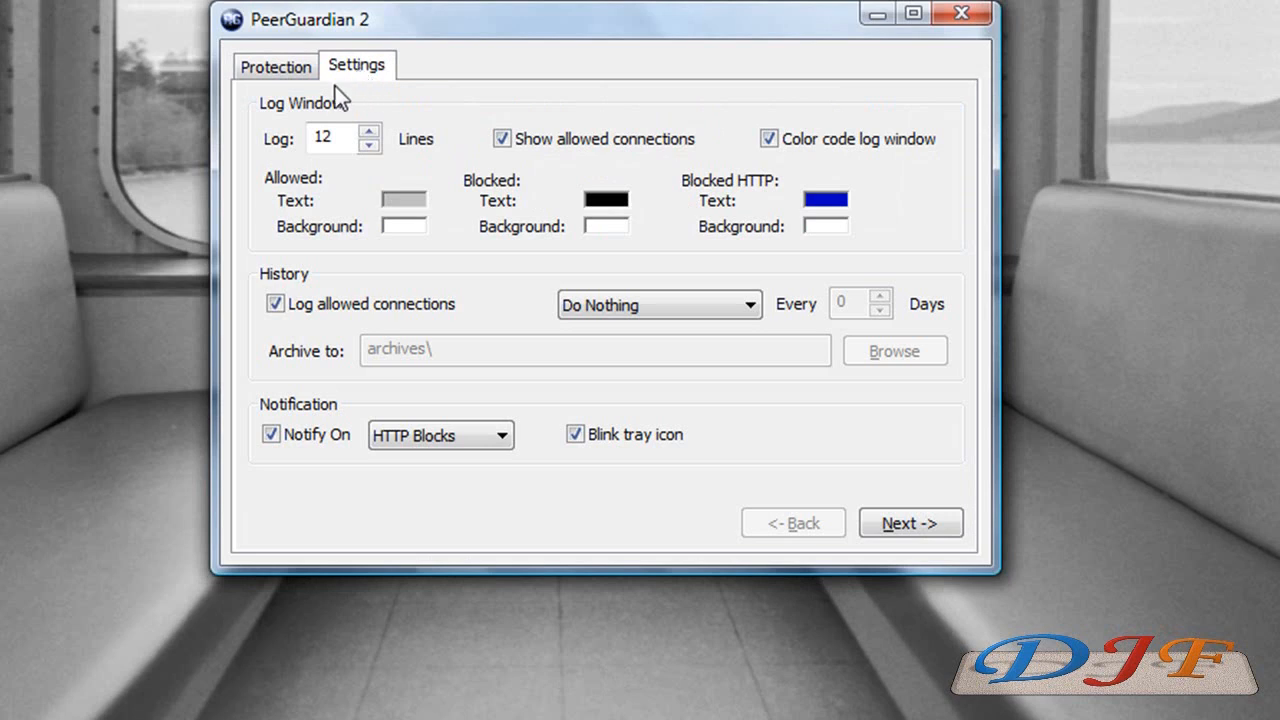
{"action": "mouse_move", "coordinate": [640, 188]}
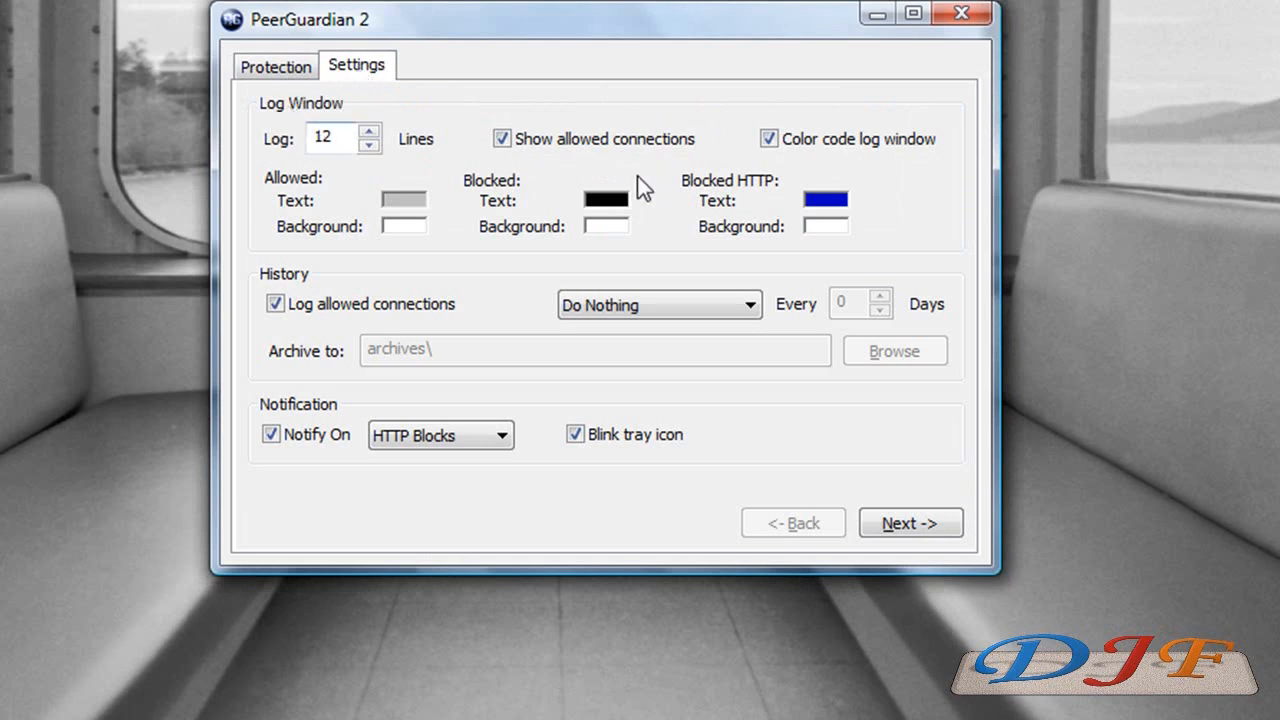
{"action": "mouse_move", "coordinate": [517, 352]}
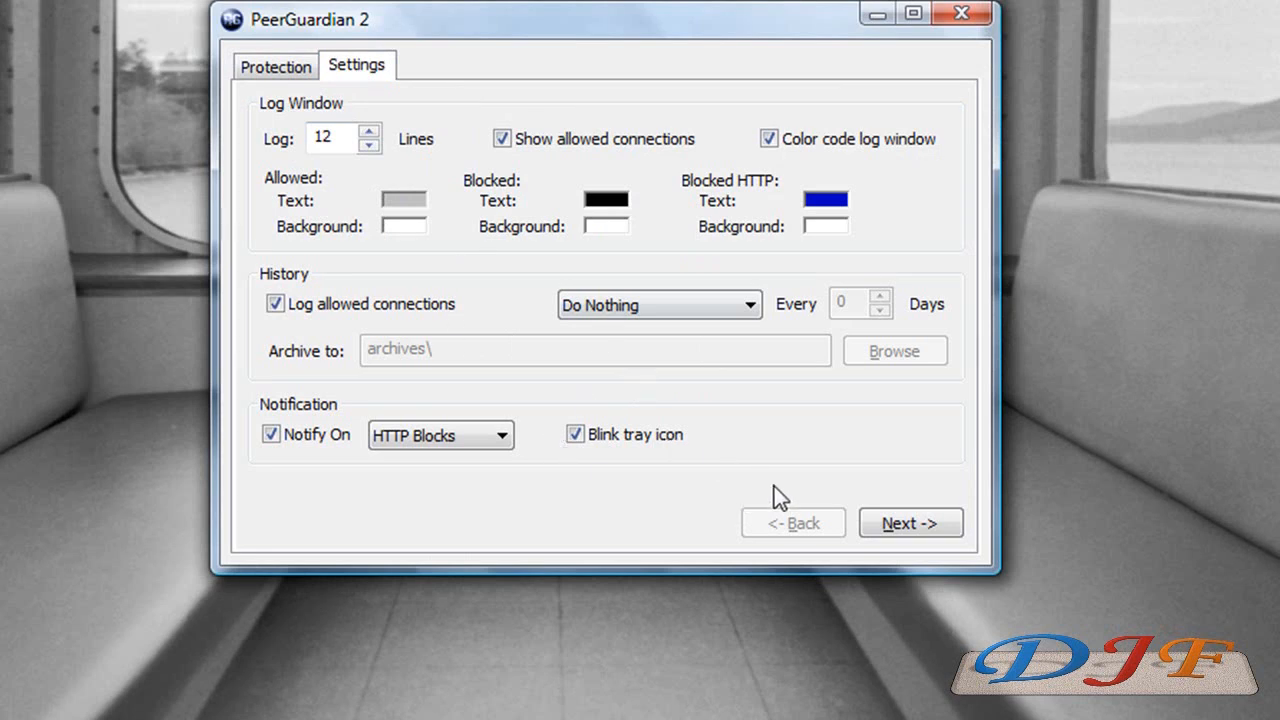
{"action": "mouse_move", "coordinate": [837, 342]}
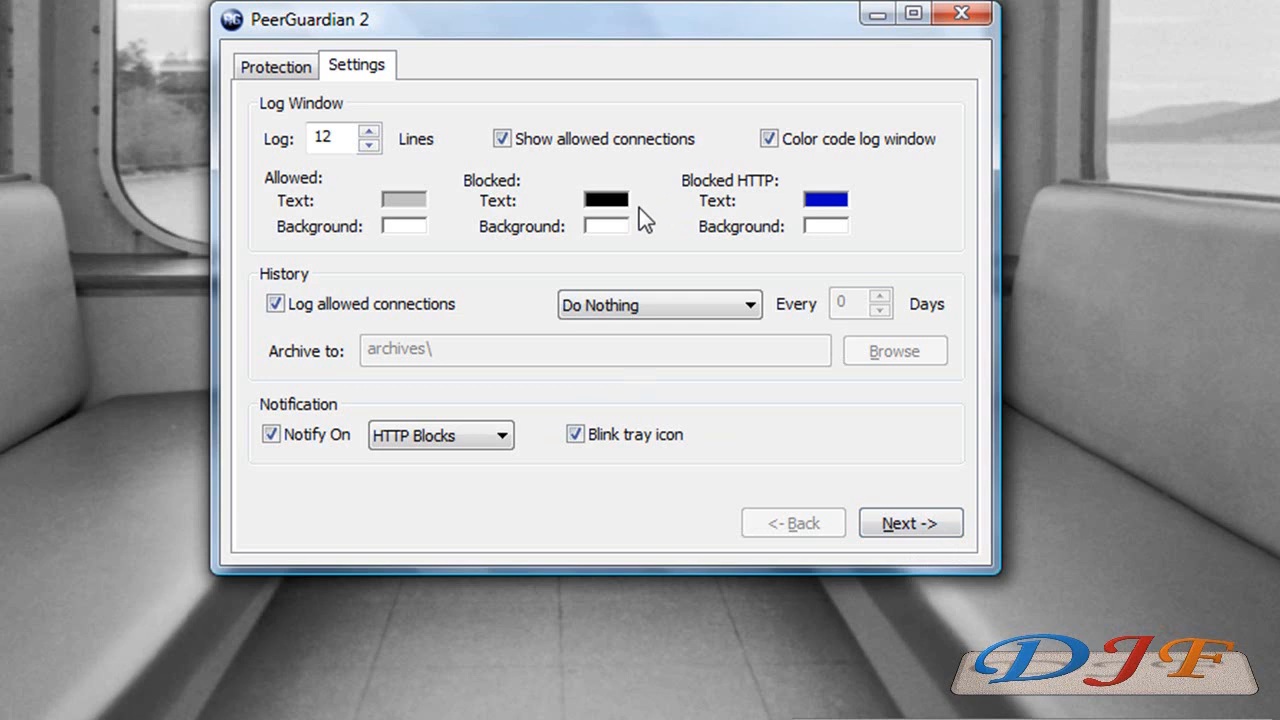
{"action": "mouse_move", "coordinate": [777, 293]}
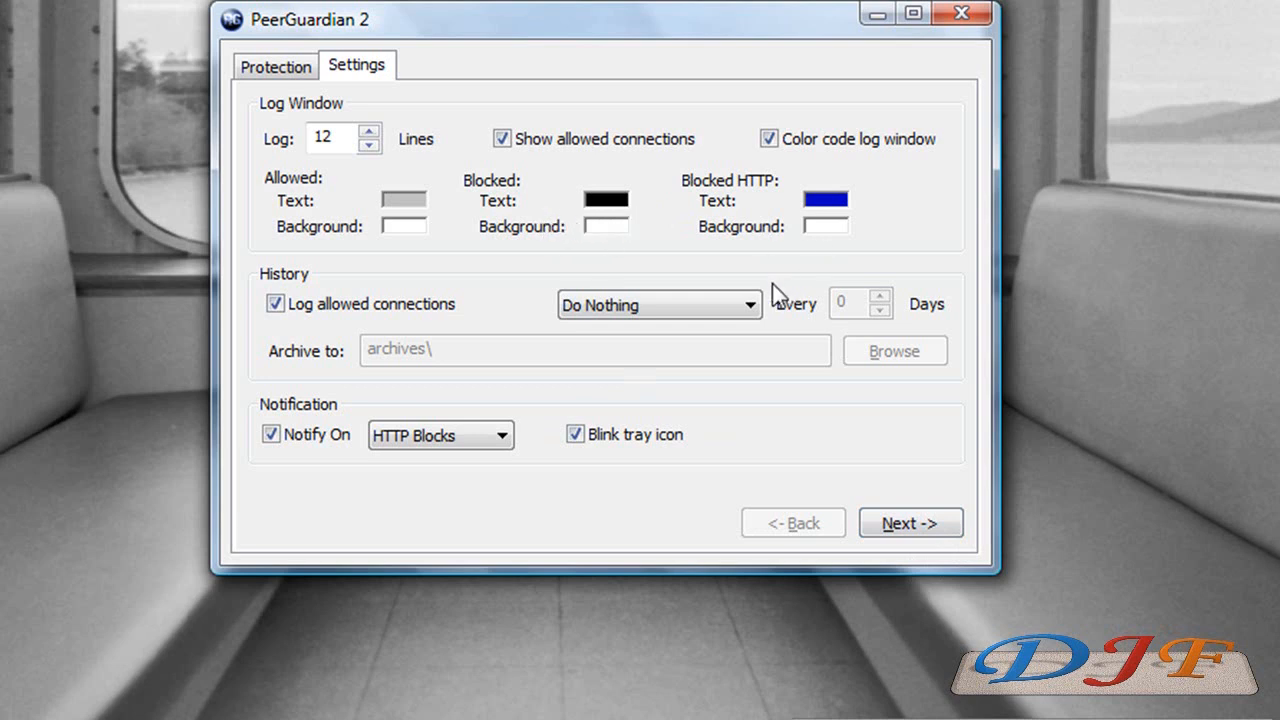